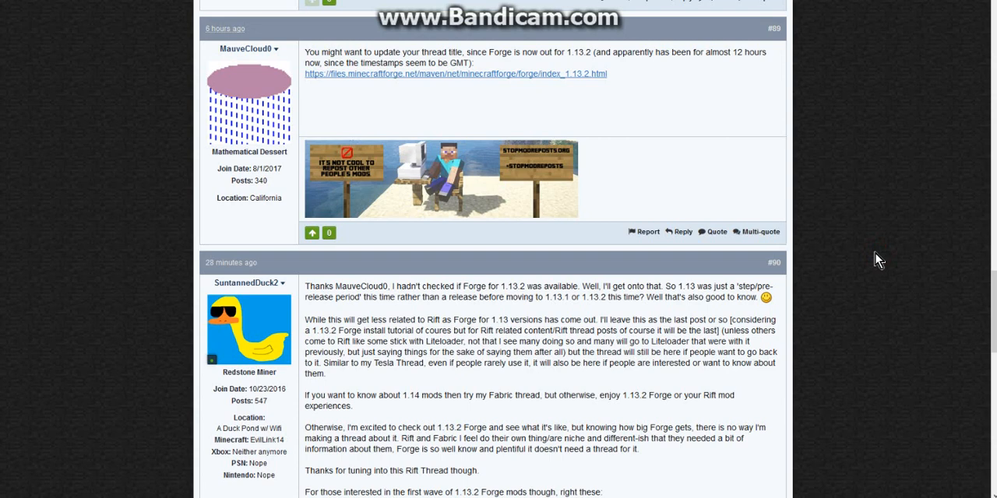
{"action": "mouse_move", "coordinate": [523, 65]}
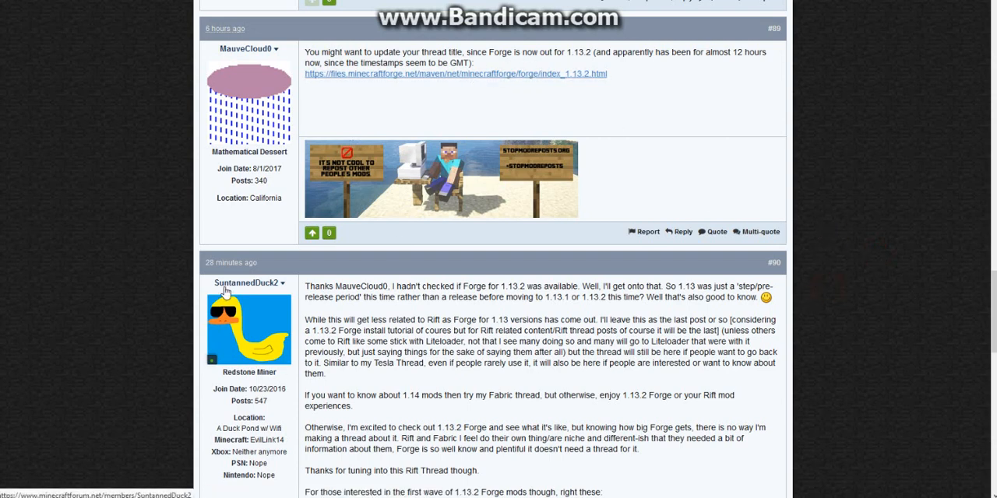
Start the Forge 25.0.10 installer download from the 1.13.2 builds list
{"action": "scroll", "scroll_direction": "down", "scroll_amount": 3}
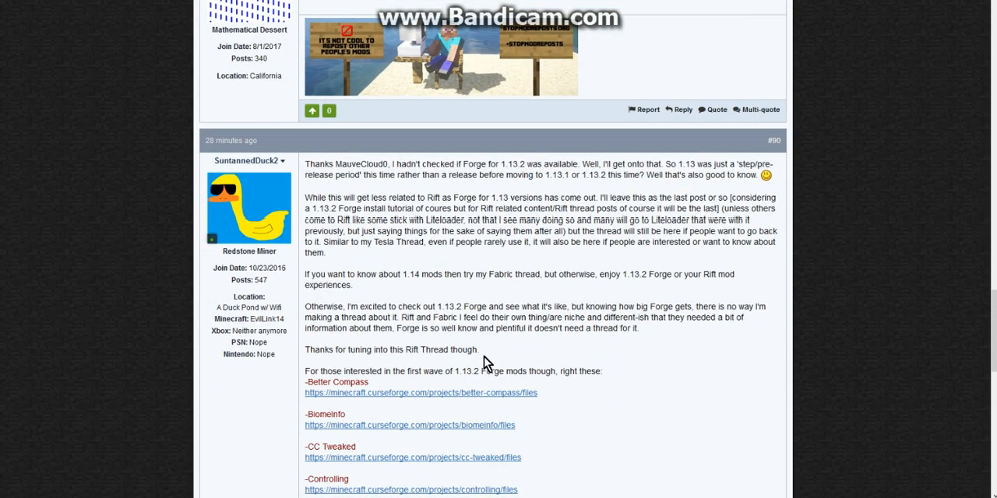
{"action": "scroll", "scroll_direction": "down", "scroll_amount": 3}
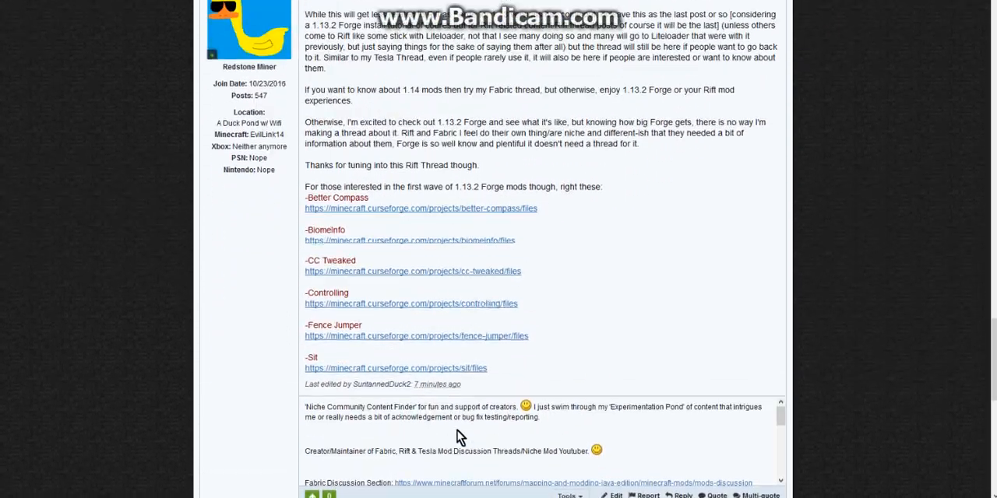
{"action": "scroll", "scroll_direction": "down", "scroll_amount": 3}
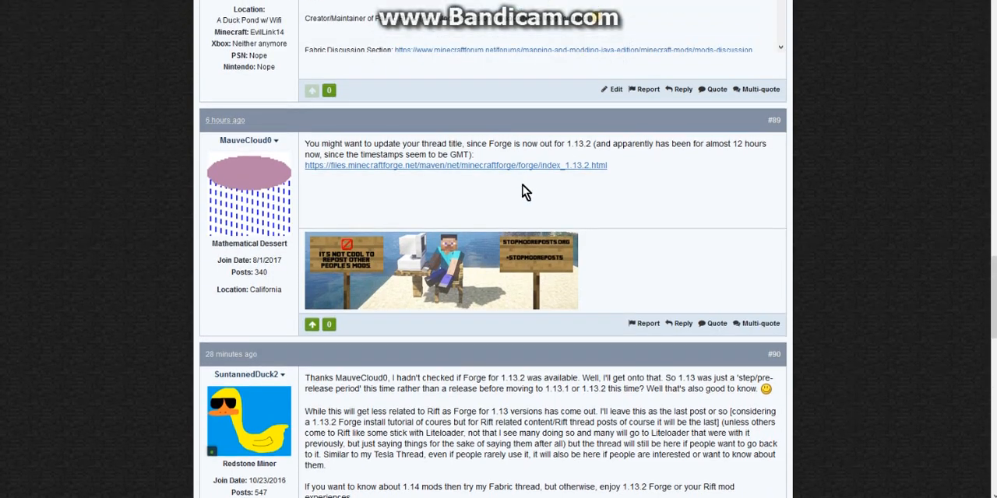
{"action": "left_click", "coordinate": [455, 165]}
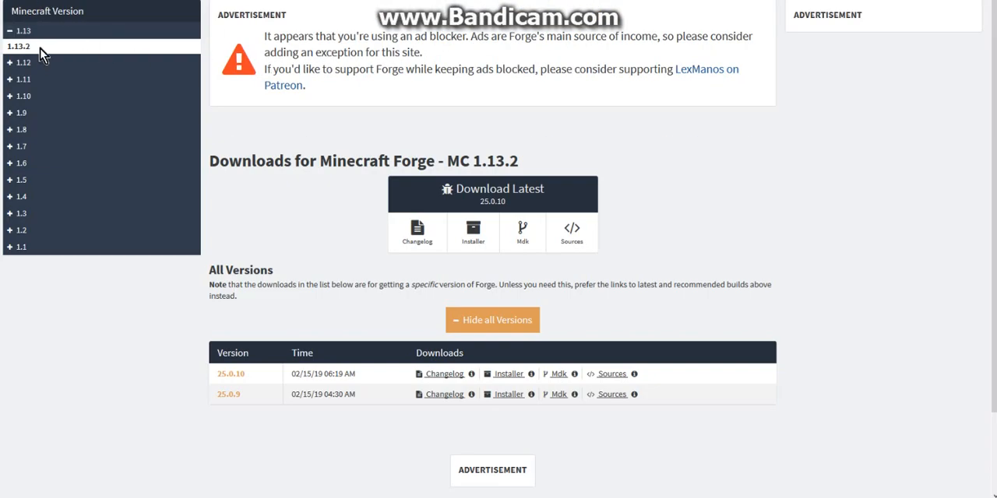
Switch between the Minecraft 1.13 and 1.13.2 Forge build pages
{"action": "left_click", "coordinate": [23, 47]}
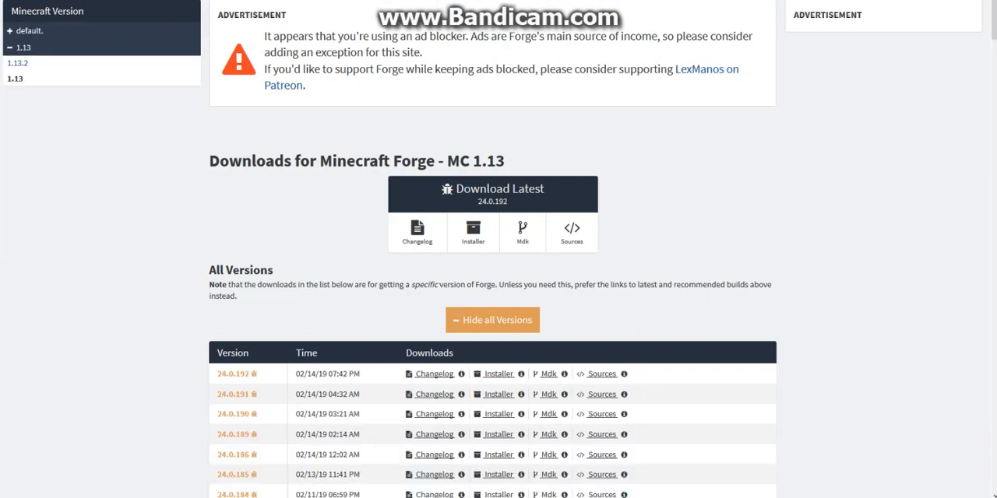
{"action": "mouse_move", "coordinate": [70, 86]}
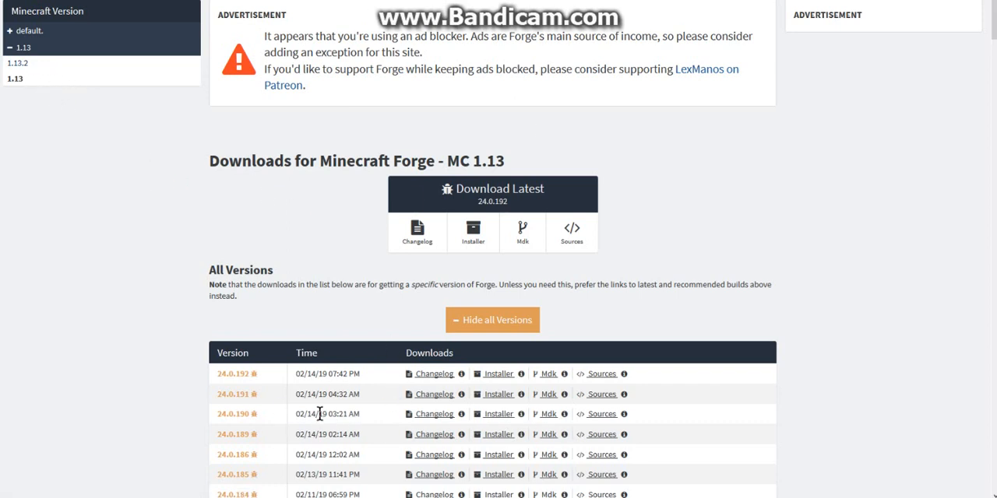
{"action": "left_click", "coordinate": [18, 62]}
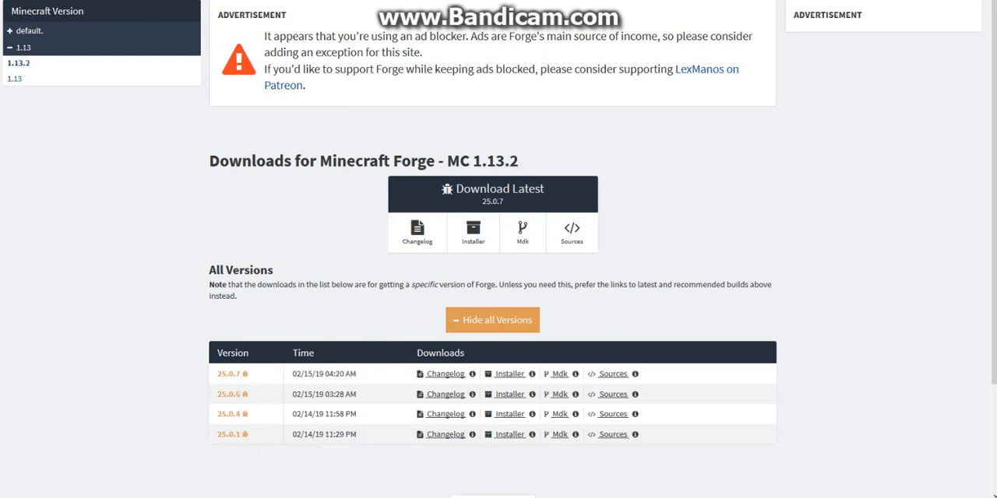
{"action": "left_click", "coordinate": [23, 47]}
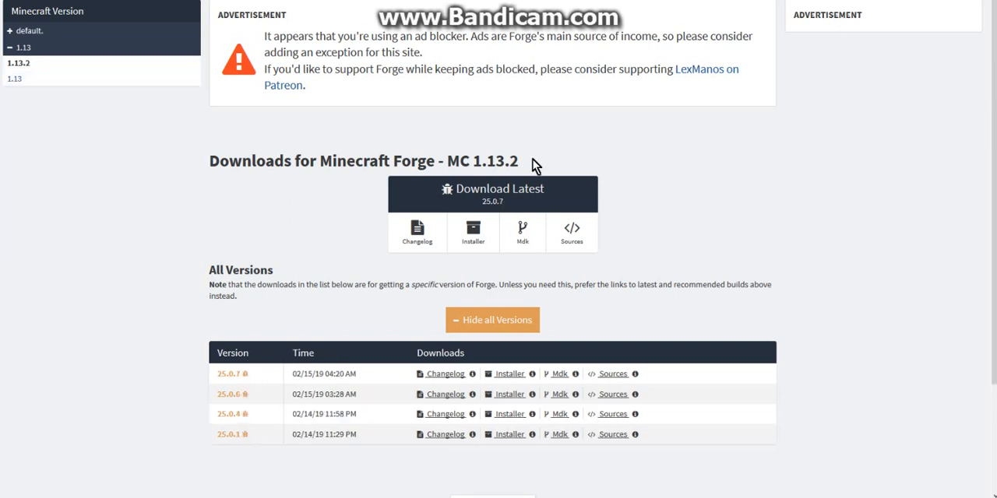
{"action": "mouse_move", "coordinate": [536, 165]}
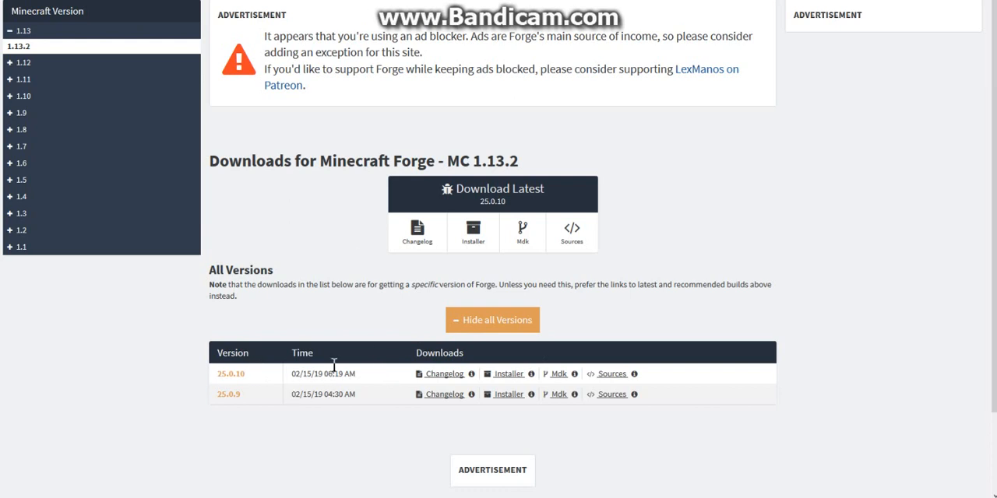
{"action": "mouse_move", "coordinate": [62, 177]}
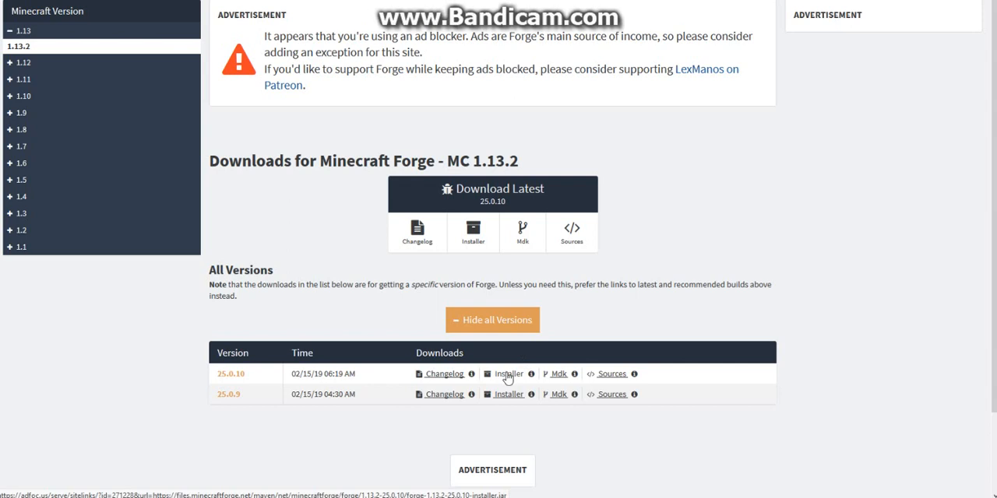
{"action": "mouse_move", "coordinate": [949, 9]}
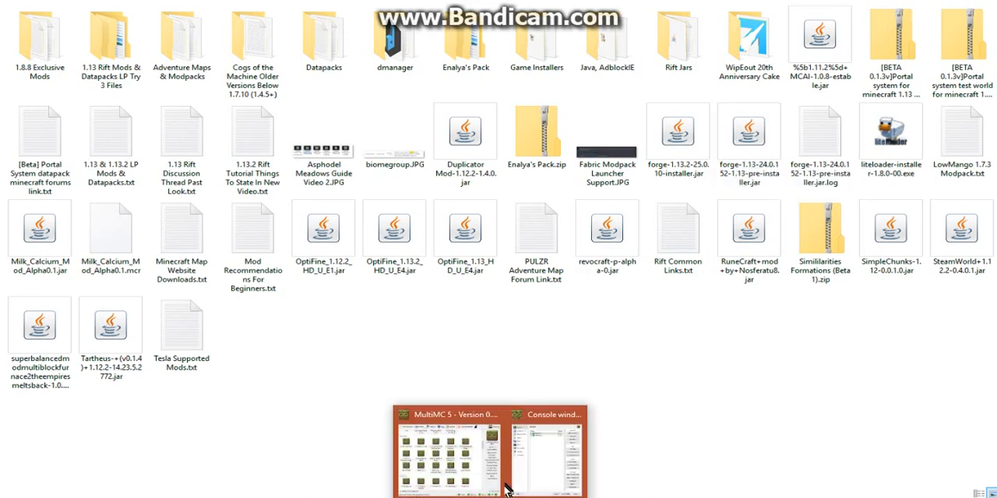
{"action": "left_click", "coordinate": [358, 313]}
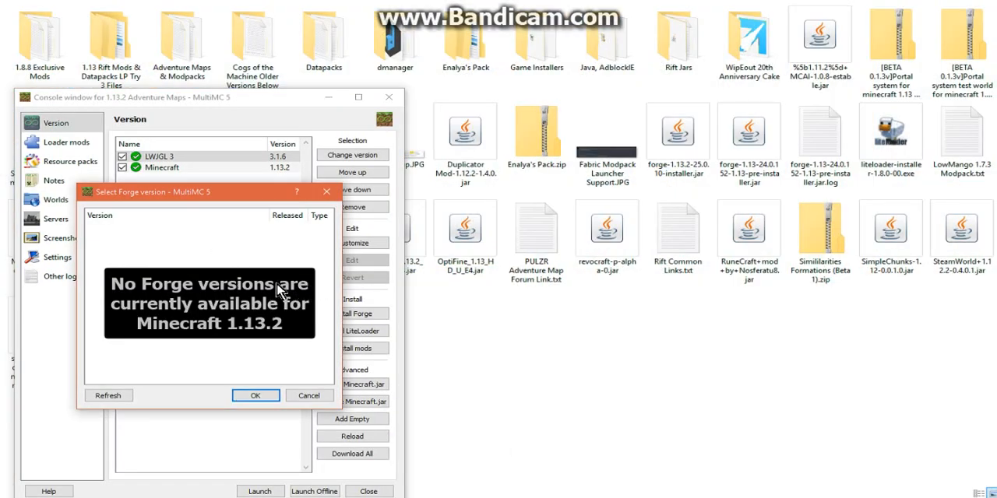
{"action": "mouse_move", "coordinate": [292, 271]}
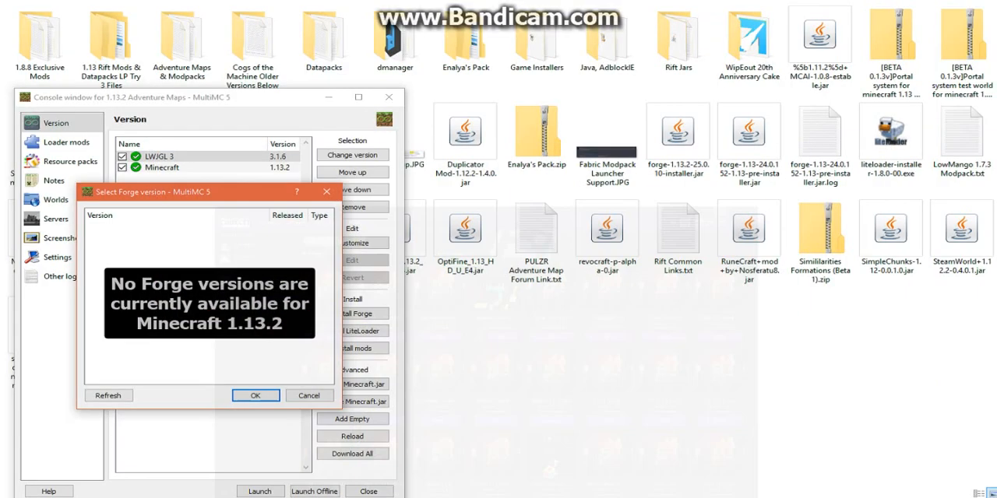
{"action": "left_click", "coordinate": [255, 395]}
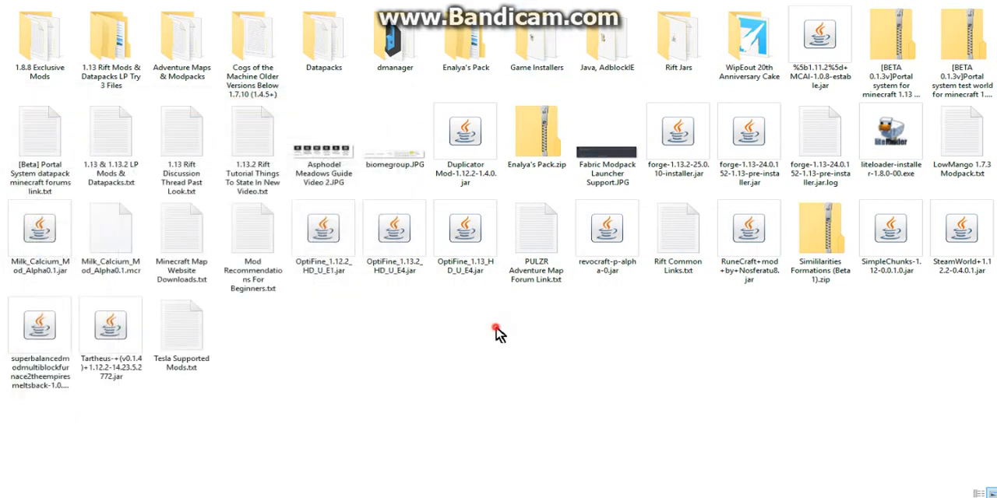
{"action": "mouse_move", "coordinate": [676, 133]}
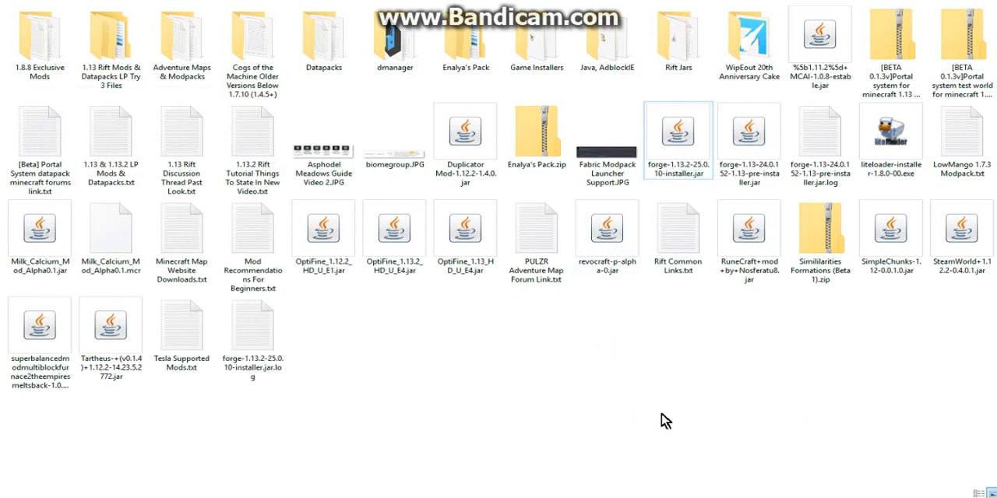
Run forge-1.13.2-25.0.10-installer.jar from the desktop
{"action": "double_click", "coordinate": [676, 131]}
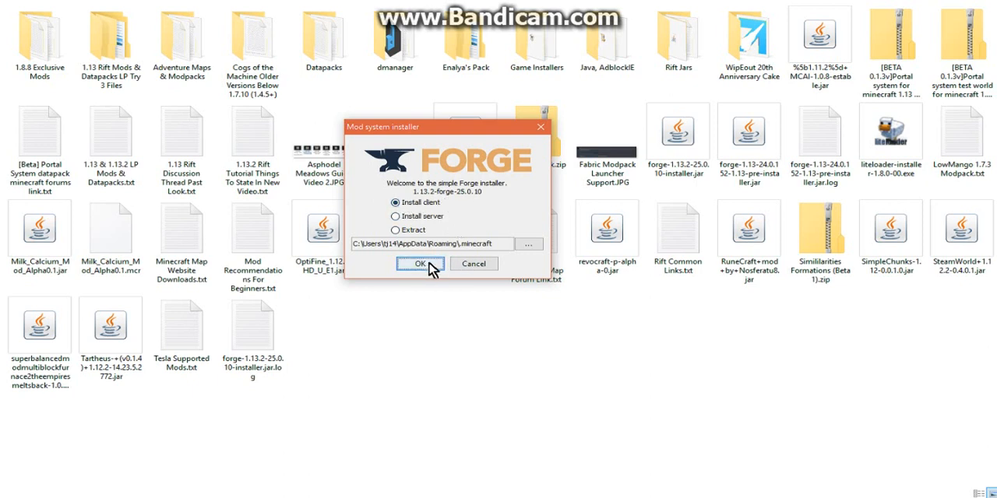
Install the Forge client profile and acknowledge the success message
{"action": "left_click", "coordinate": [419, 265]}
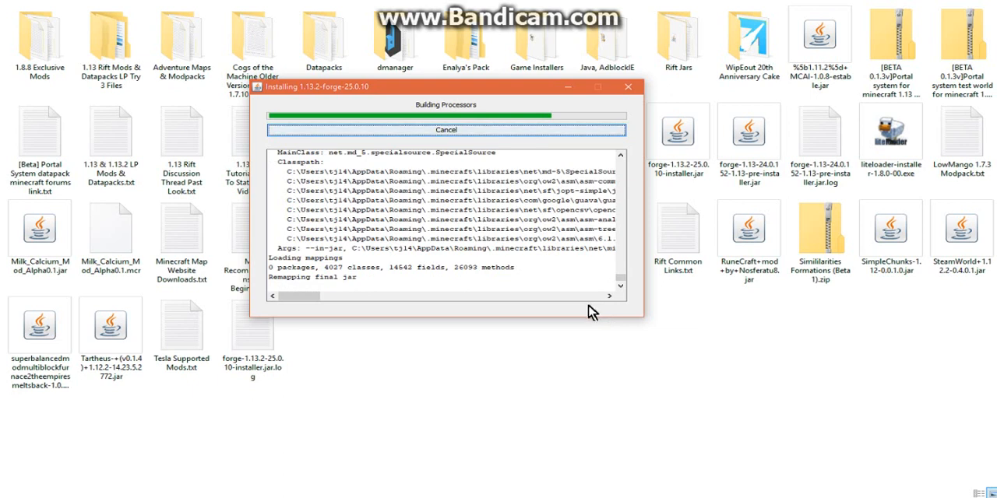
{"action": "mouse_move", "coordinate": [514, 354]}
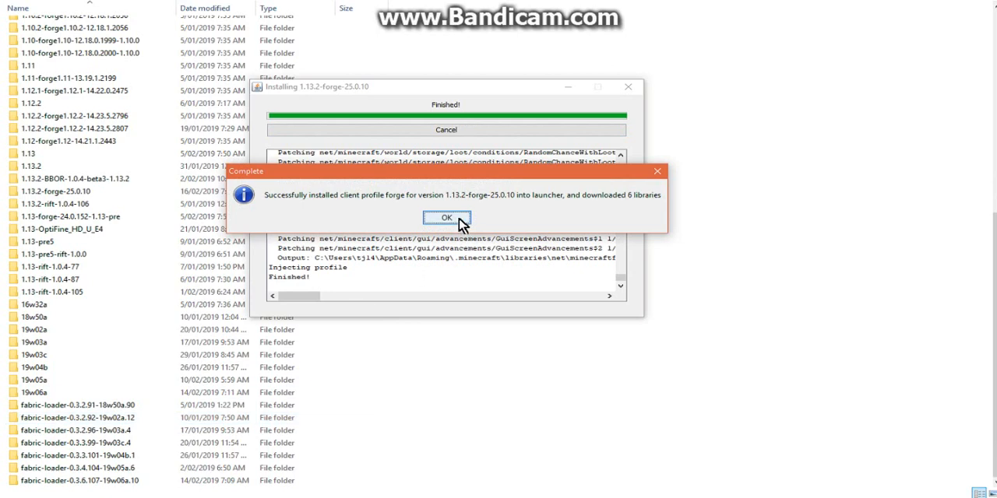
{"action": "left_click", "coordinate": [446, 218]}
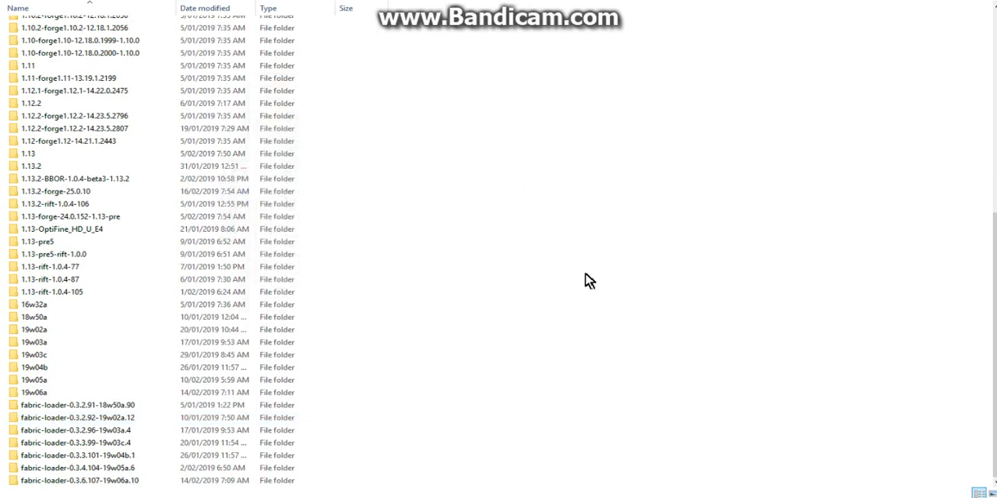
Review the versions folder and the six 1.13.2 mod jars, clearing their selection
{"action": "scroll", "scroll_direction": "up", "scroll_amount": 3}
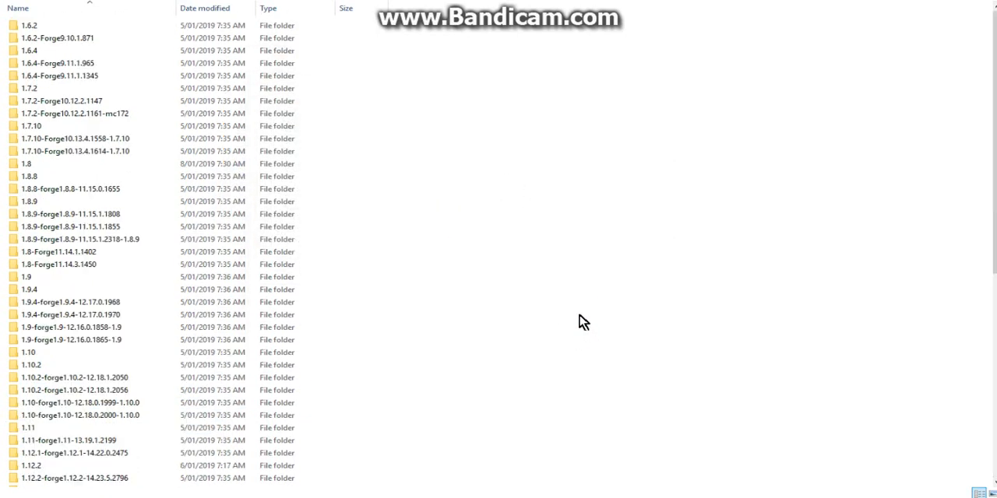
{"action": "scroll", "scroll_direction": "down", "scroll_amount": 3}
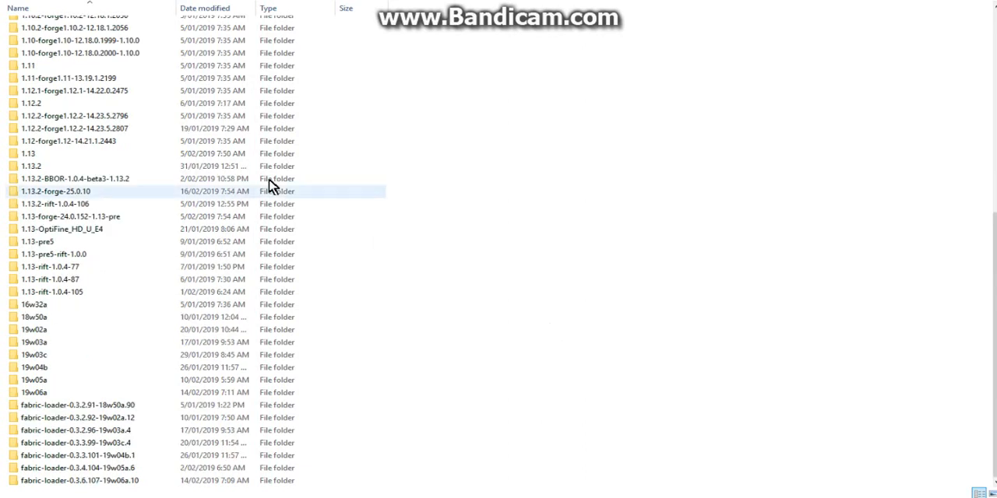
{"action": "mouse_move", "coordinate": [109, 180]}
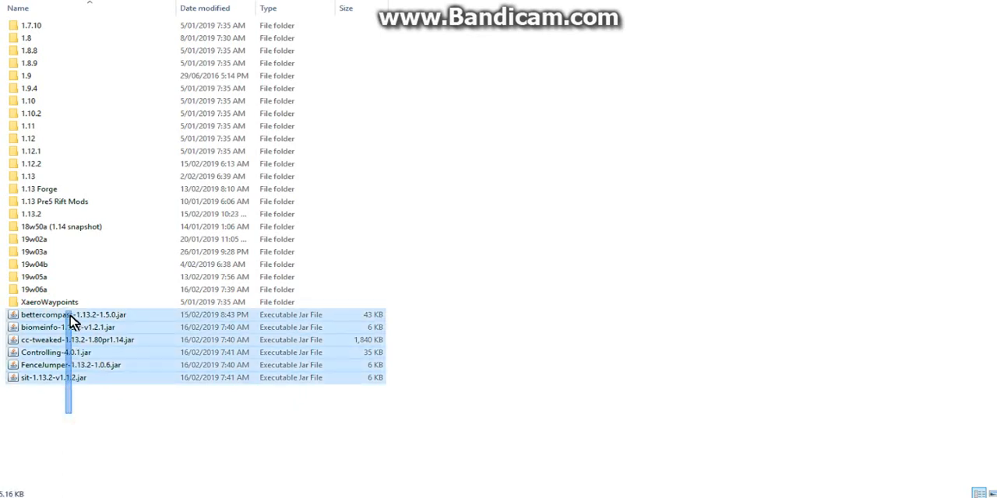
{"action": "left_click", "coordinate": [516, 318]}
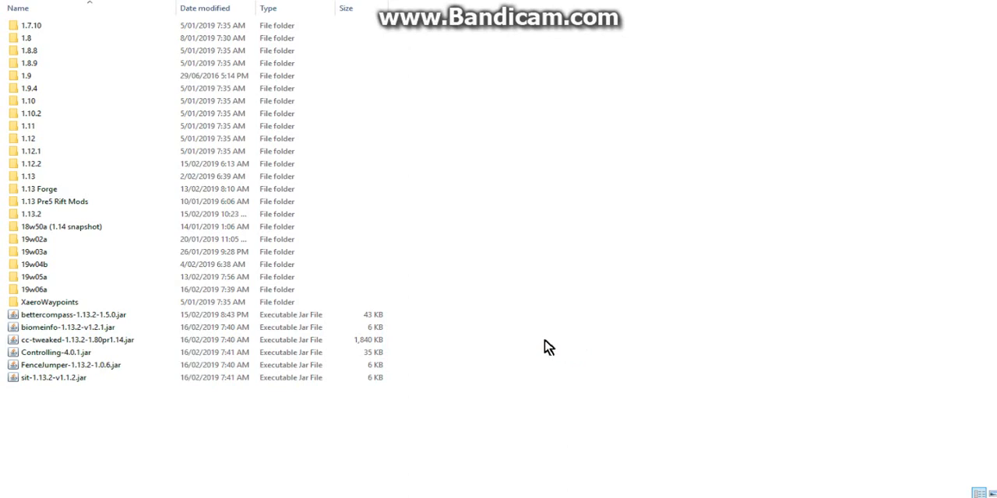
{"action": "mouse_move", "coordinate": [598, 339]}
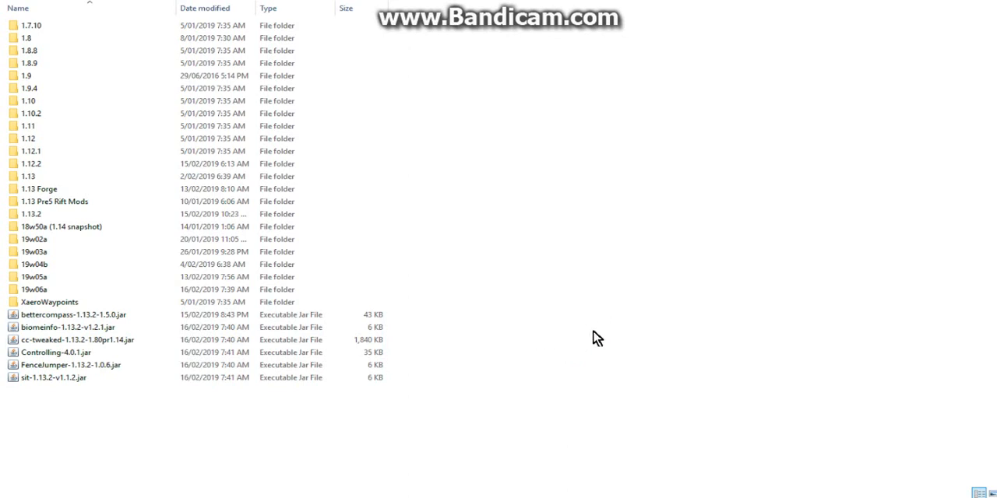
{"action": "mouse_move", "coordinate": [599, 321]}
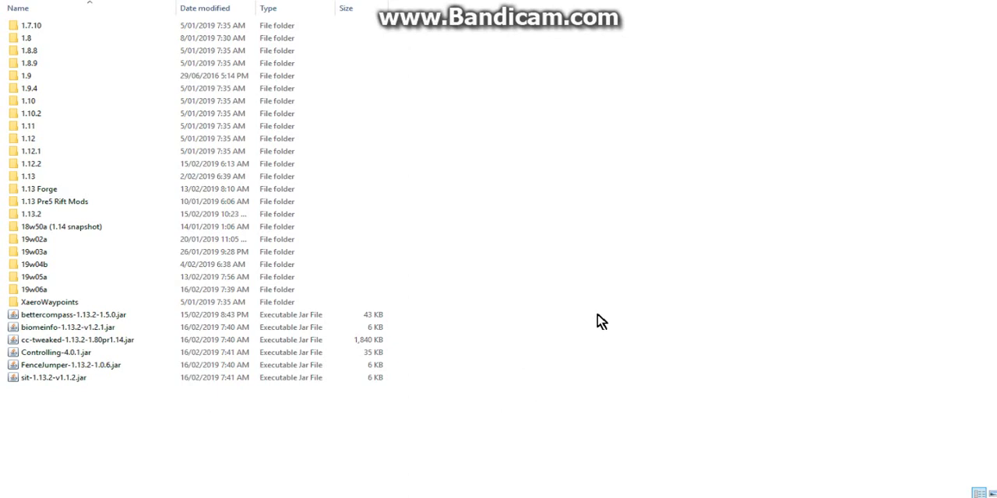
{"action": "mouse_move", "coordinate": [948, 2]}
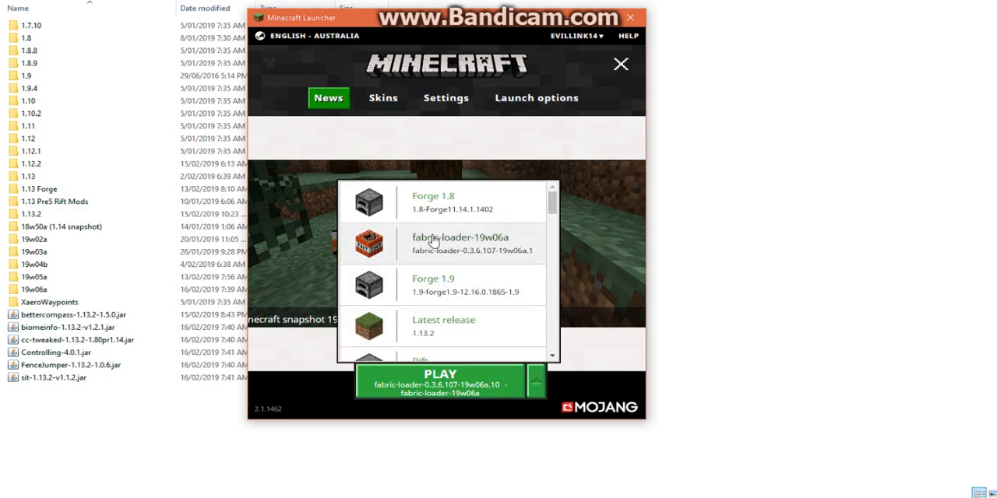
Show the Launch options list of Forge, fabric-loader, Rift and release profiles
{"action": "scroll", "scroll_direction": "down", "scroll_amount": 3}
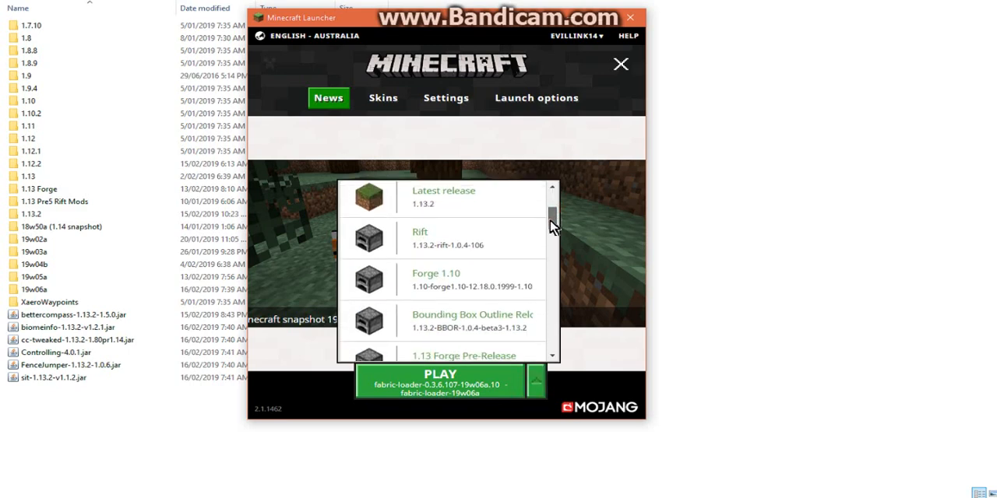
{"action": "left_click_drag", "start_coordinate": [552, 225], "coordinate": [551, 257]}
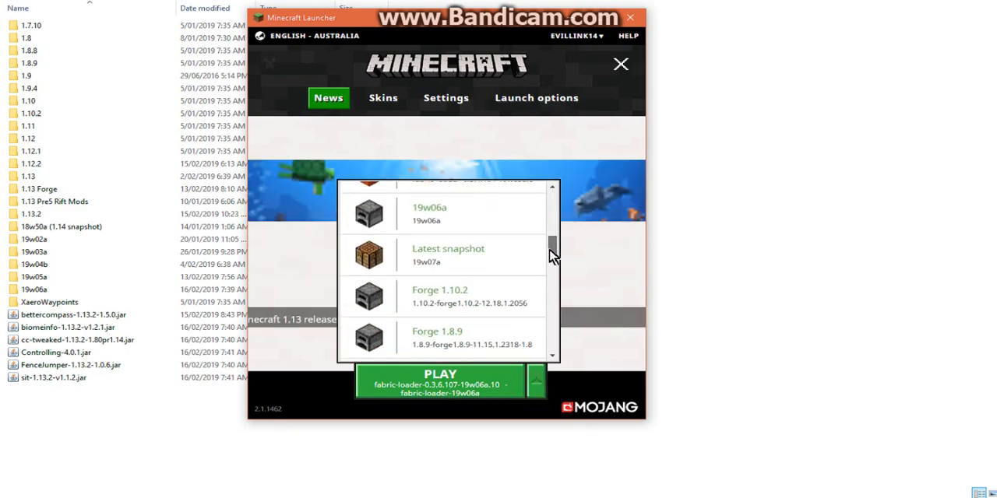
{"action": "scroll", "scroll_direction": "down", "scroll_amount": 3}
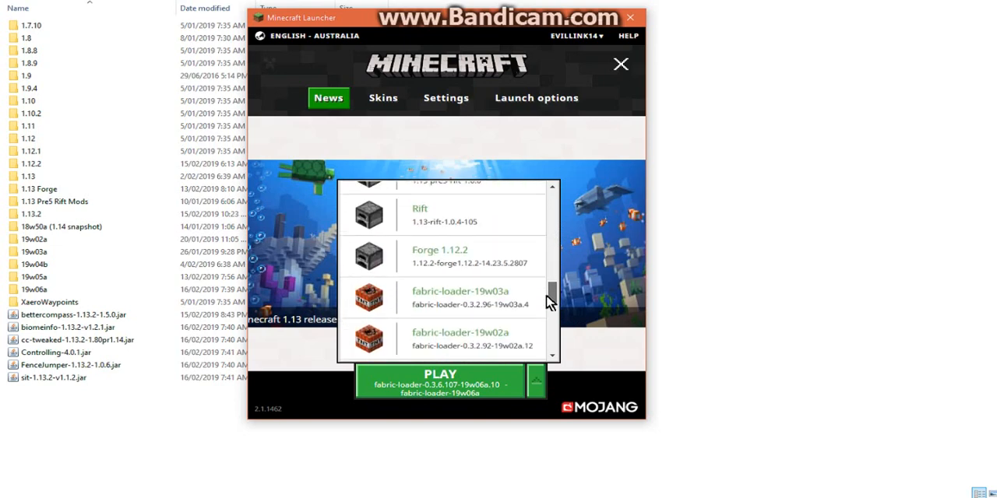
{"action": "scroll", "scroll_direction": "down", "scroll_amount": 3}
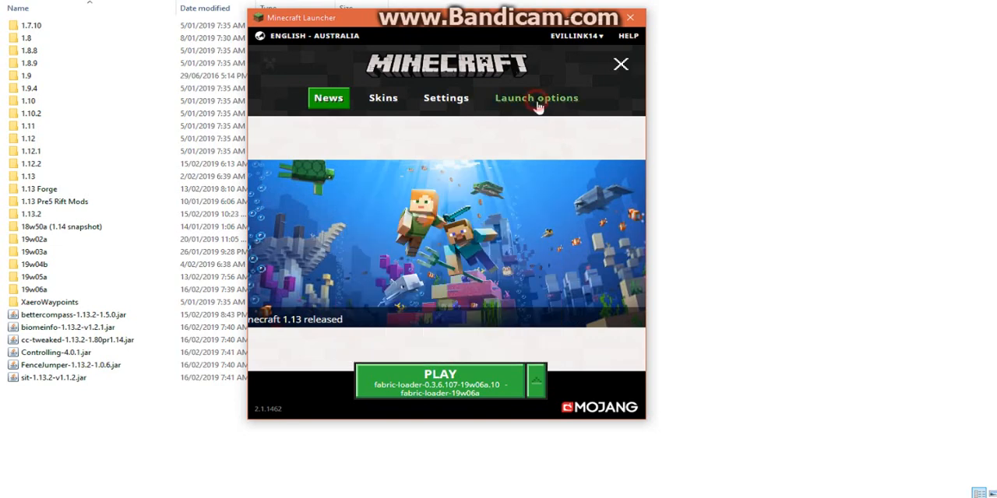
{"action": "left_click", "coordinate": [536, 97]}
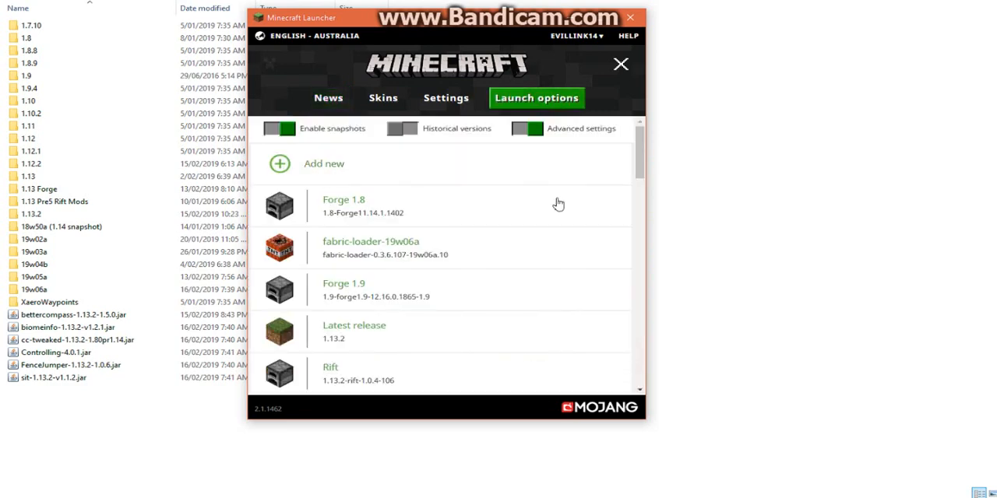
{"action": "scroll", "scroll_direction": "down", "scroll_amount": 3}
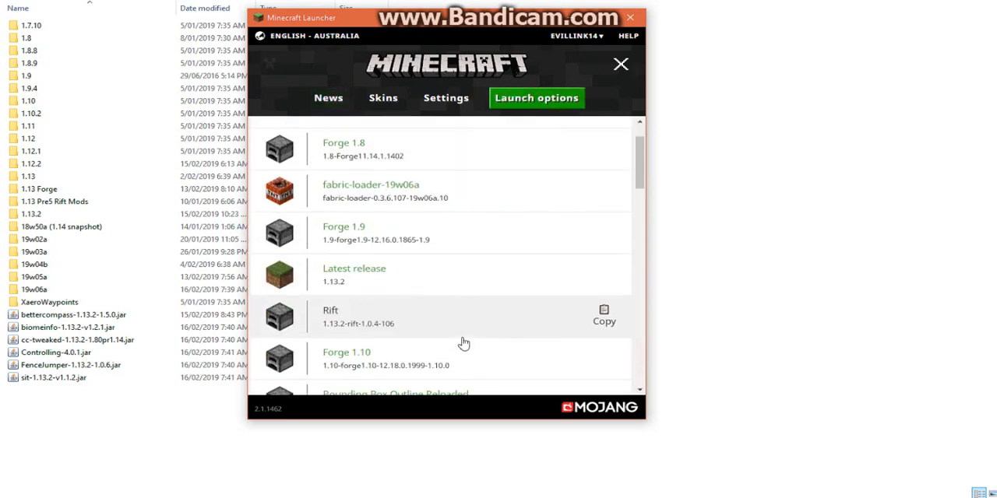
{"action": "scroll", "scroll_direction": "down", "scroll_amount": 3}
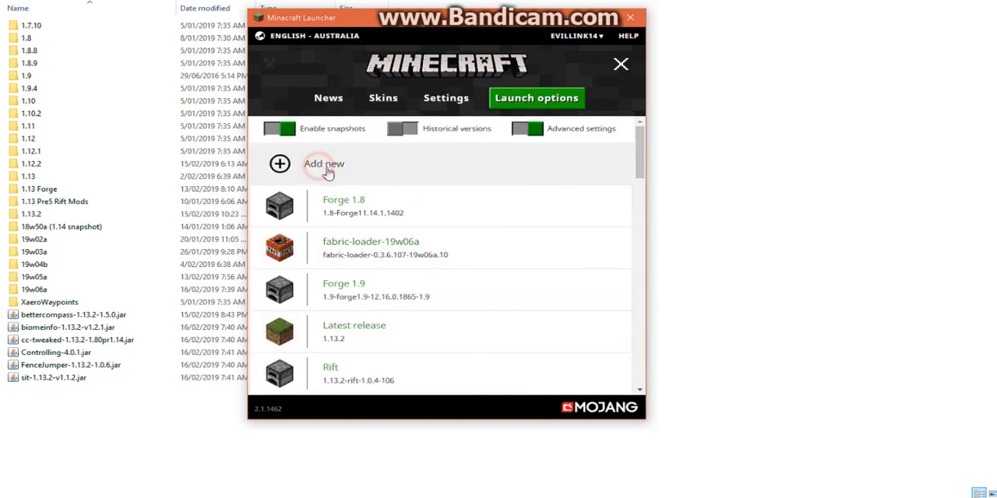
Create a new installation named 1.13.2 Forge using release 1.13.2-forge-25.0.10
{"action": "left_click", "coordinate": [324, 164]}
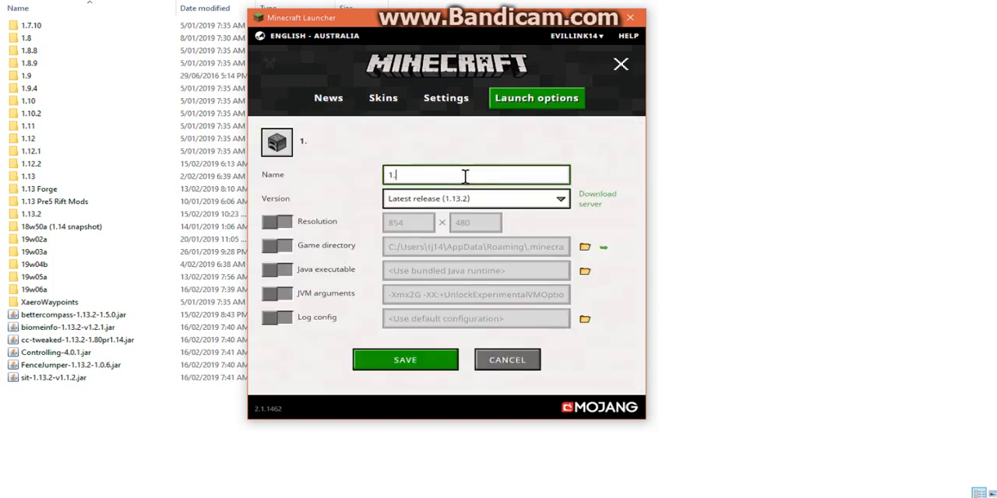
{"action": "type", "text": "1.13.2 Forge"}
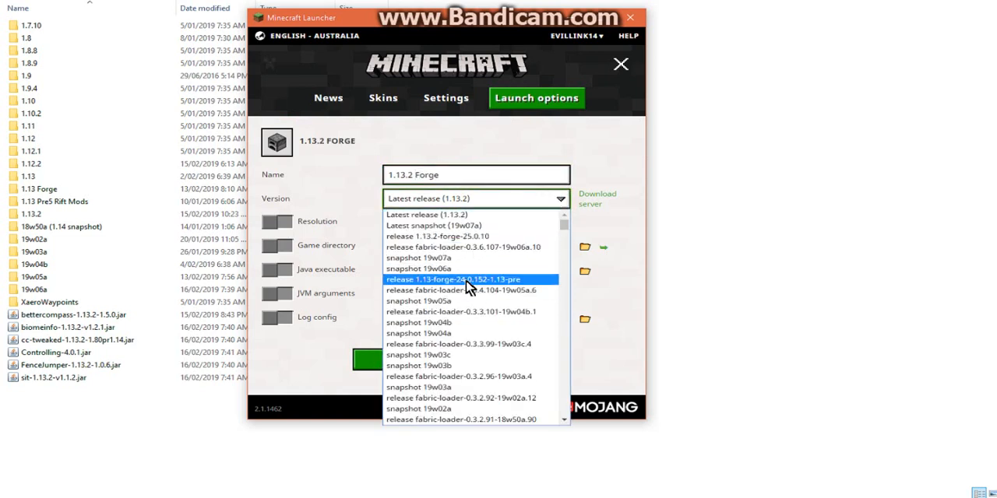
{"action": "scroll", "scroll_direction": "down", "scroll_amount": 3}
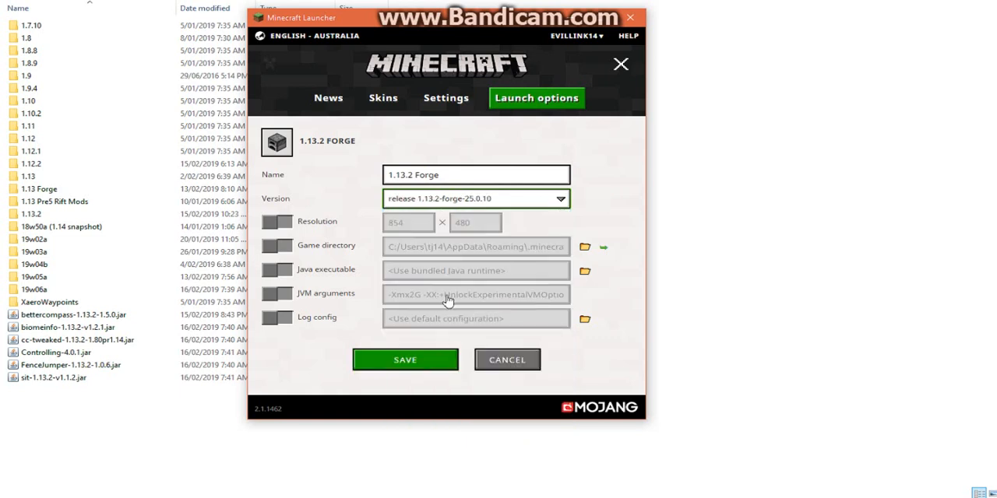
Save the 1.13.2 Forge profile and select it beside Play on the main page
{"action": "left_click", "coordinate": [508, 358]}
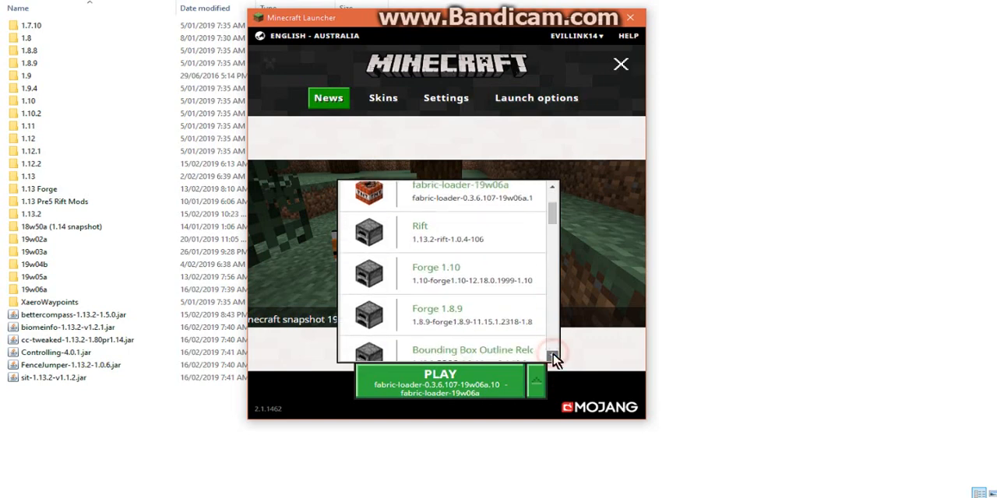
{"action": "scroll", "scroll_direction": "down", "scroll_amount": 3}
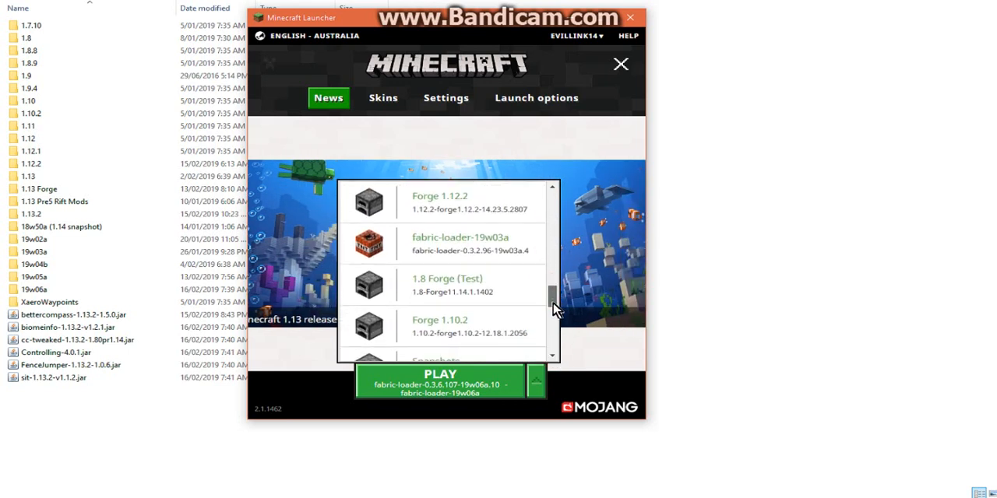
{"action": "scroll", "scroll_direction": "down", "scroll_amount": 3}
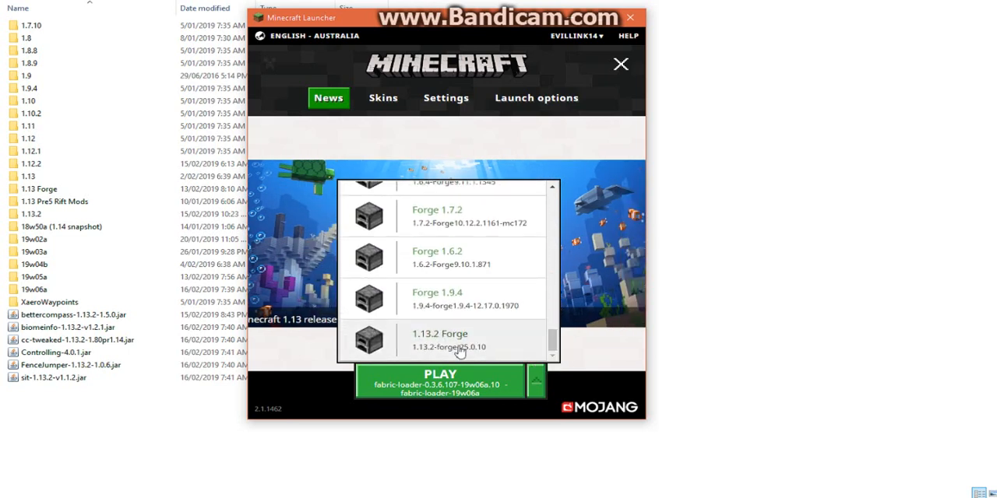
{"action": "left_click", "coordinate": [446, 339]}
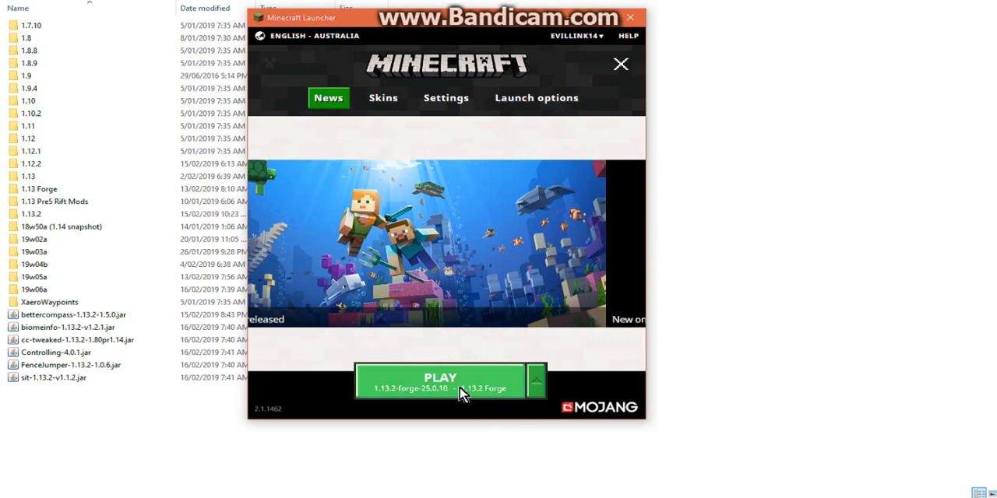
Play the 1.13.2 Forge installation so 1.13.2-forge-25.0.10.jar downloads
{"action": "left_click", "coordinate": [441, 381]}
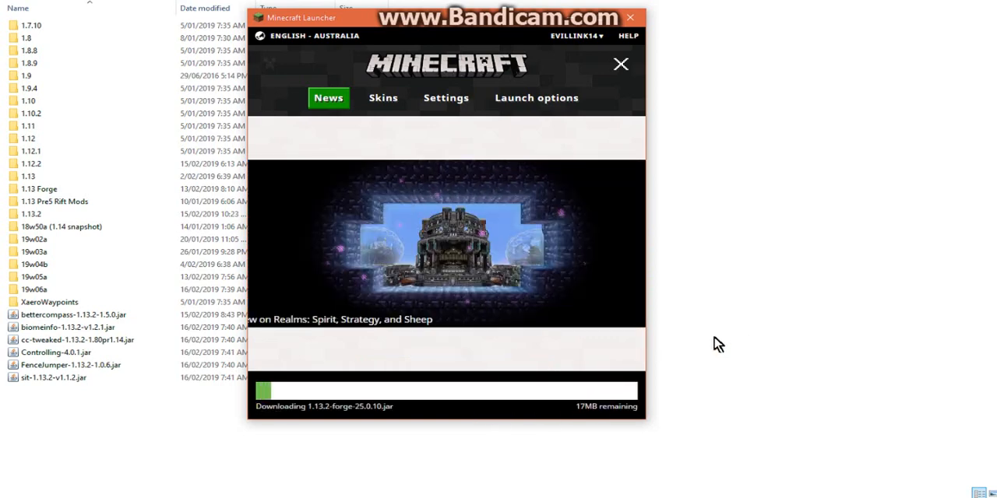
{"action": "mouse_move", "coordinate": [506, 349]}
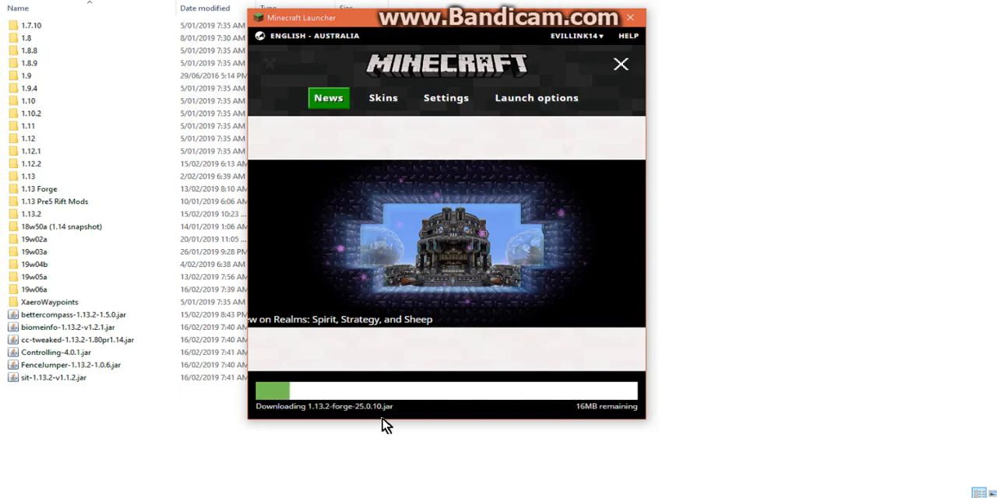
{"action": "mouse_move", "coordinate": [455, 349]}
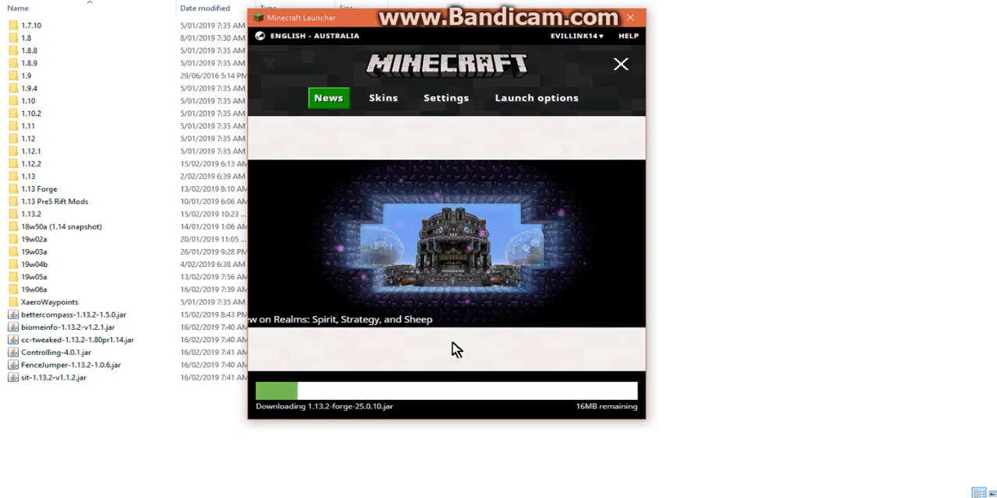
{"action": "mouse_move", "coordinate": [496, 97]}
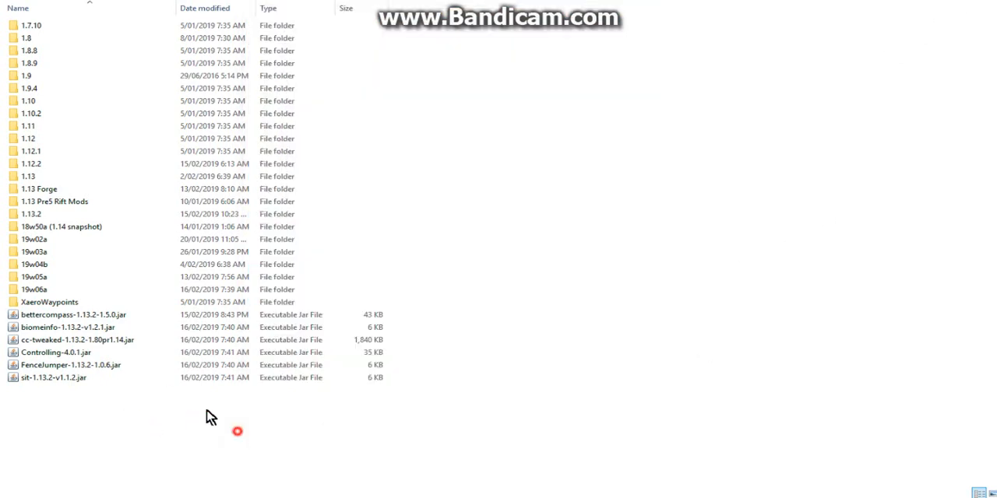
Reopen the launcher and play 1.13.2 Forge again with bettercompass disabled
{"action": "left_click", "coordinate": [74, 315]}
{"action": "type", "text": ".disabled"}
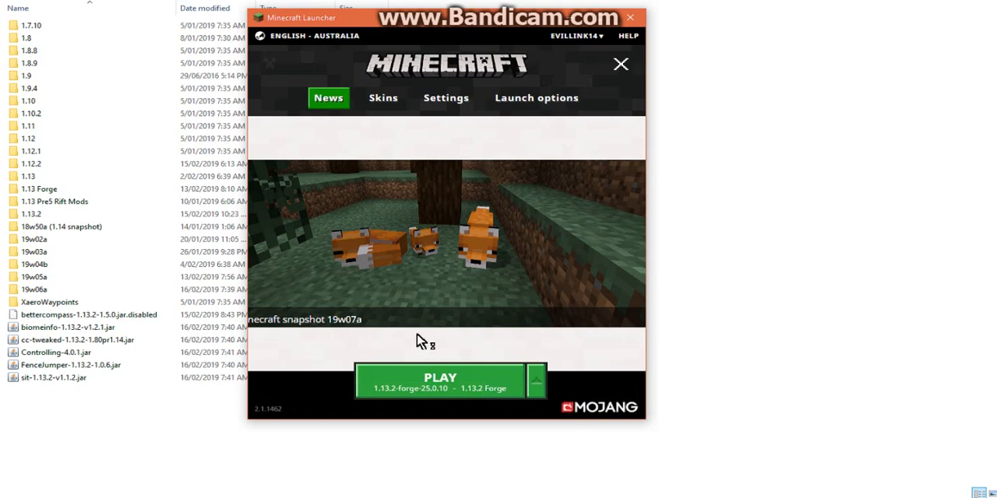
{"action": "mouse_move", "coordinate": [436, 343]}
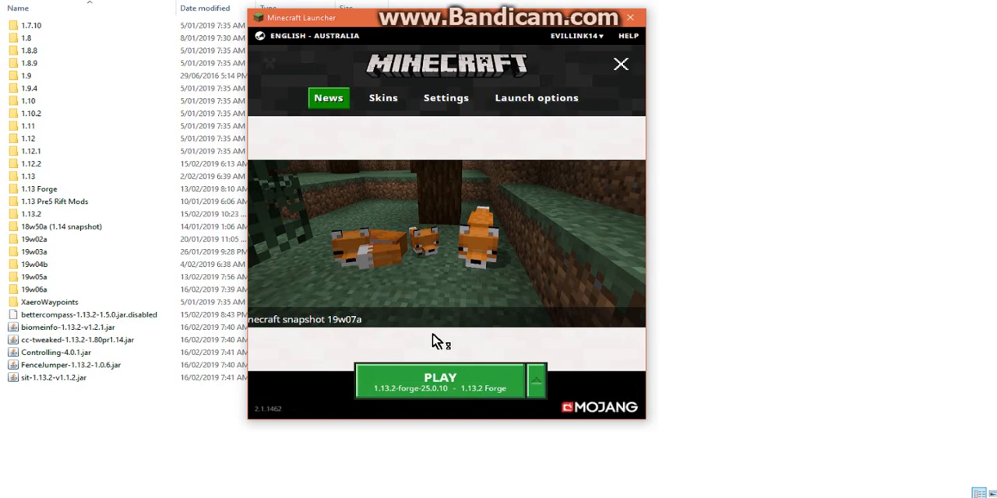
{"action": "mouse_move", "coordinate": [437, 341]}
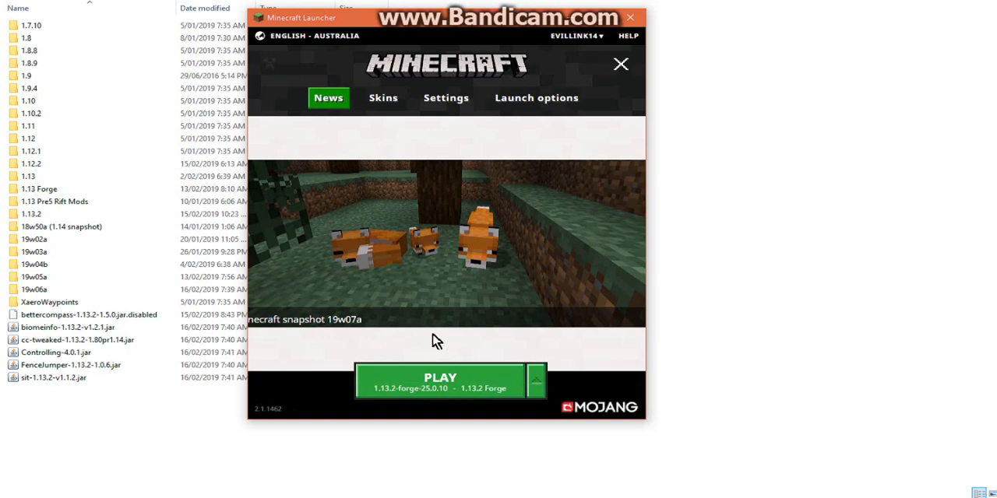
{"action": "mouse_move", "coordinate": [446, 346]}
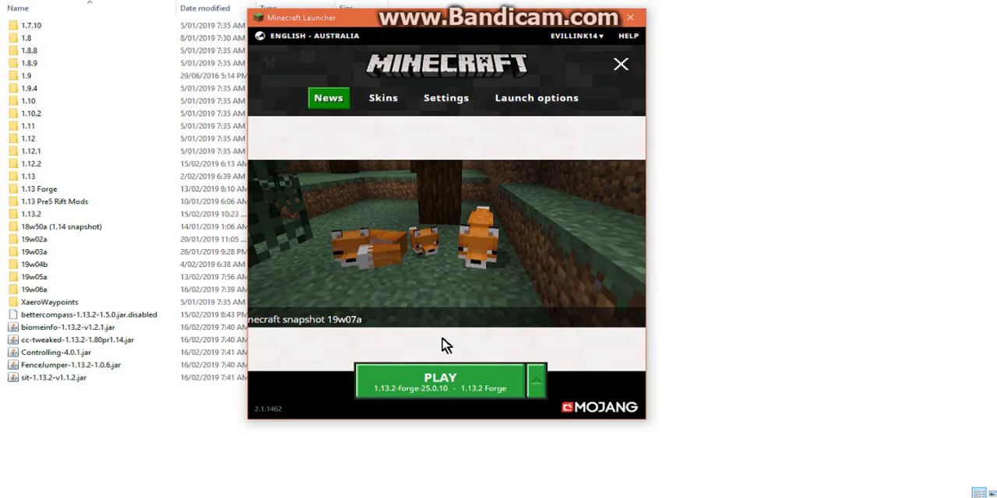
{"action": "mouse_move", "coordinate": [455, 351]}
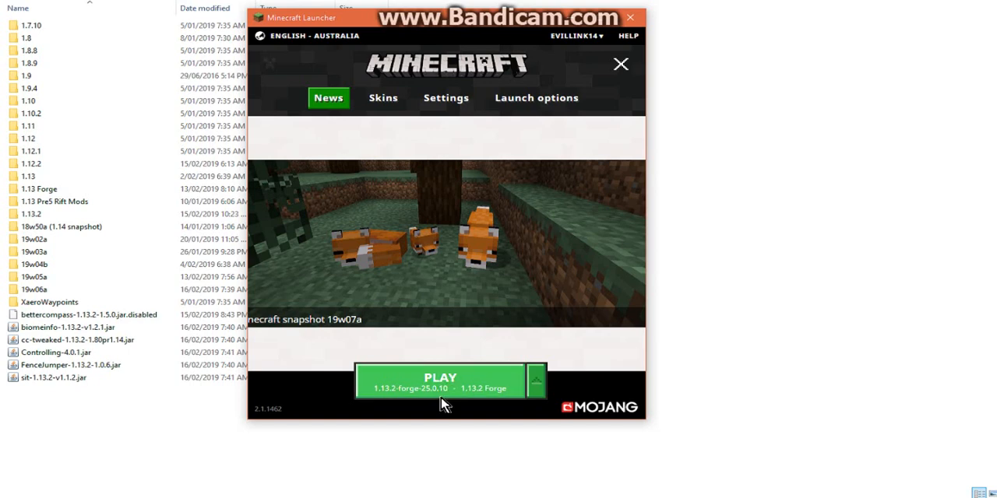
{"action": "mouse_move", "coordinate": [446, 386]}
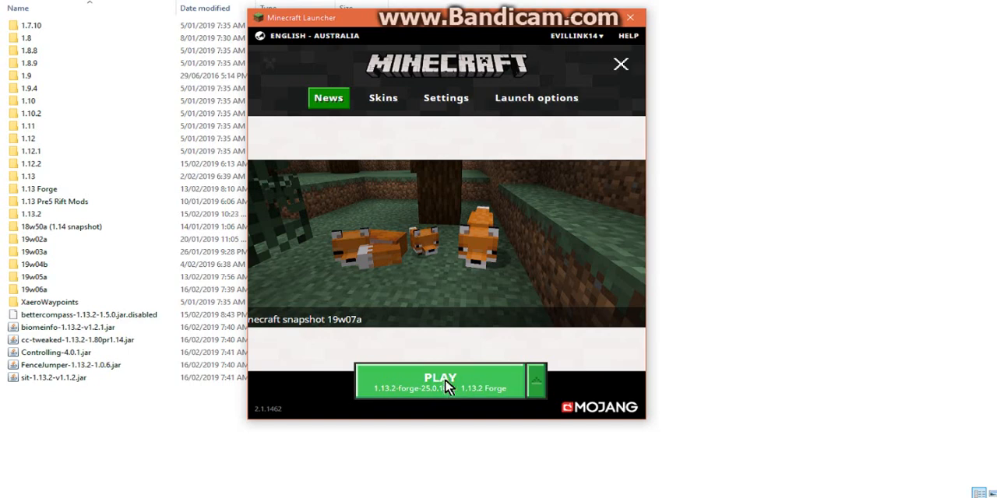
{"action": "left_click", "coordinate": [439, 382]}
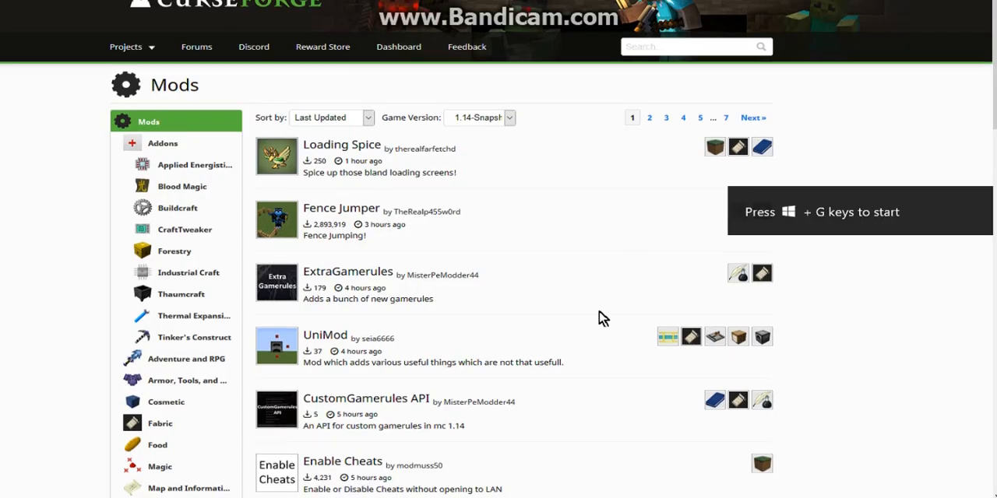
Find Better Compass in the CurseForge mods list and check its 1.13 file
{"action": "scroll", "scroll_direction": "down", "scroll_amount": 3}
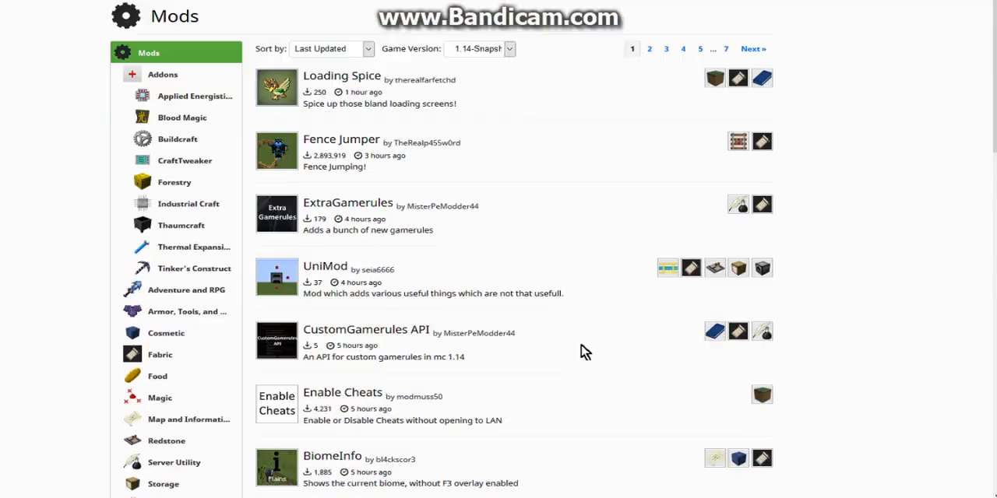
{"action": "scroll", "scroll_direction": "down", "scroll_amount": 3}
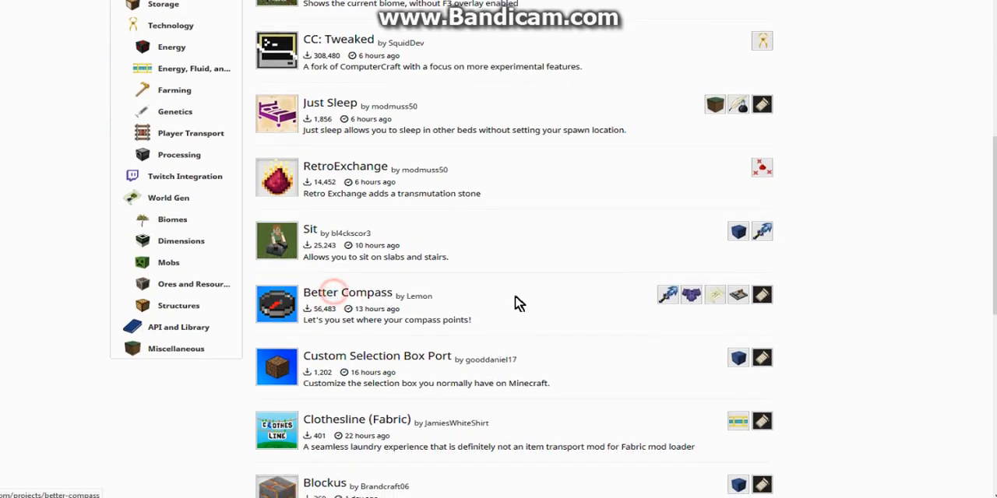
{"action": "left_click", "coordinate": [347, 293]}
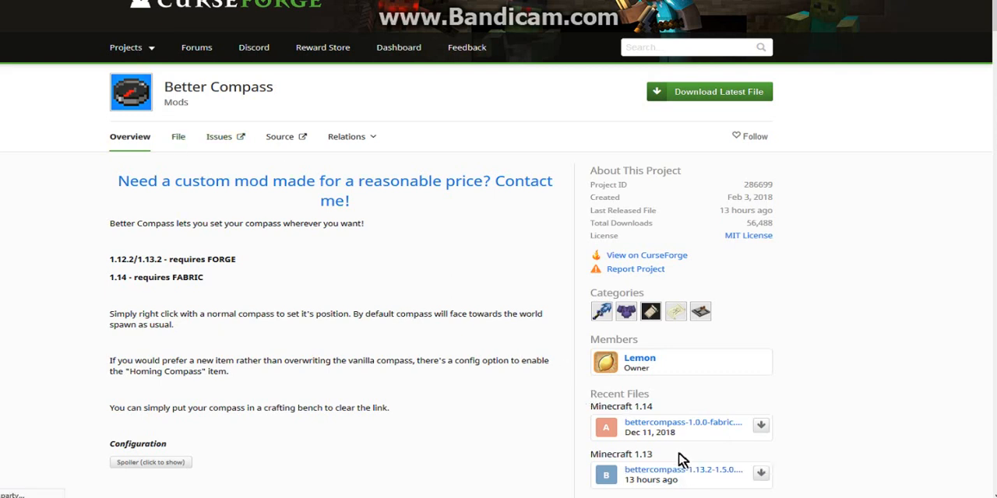
{"action": "left_click", "coordinate": [683, 470]}
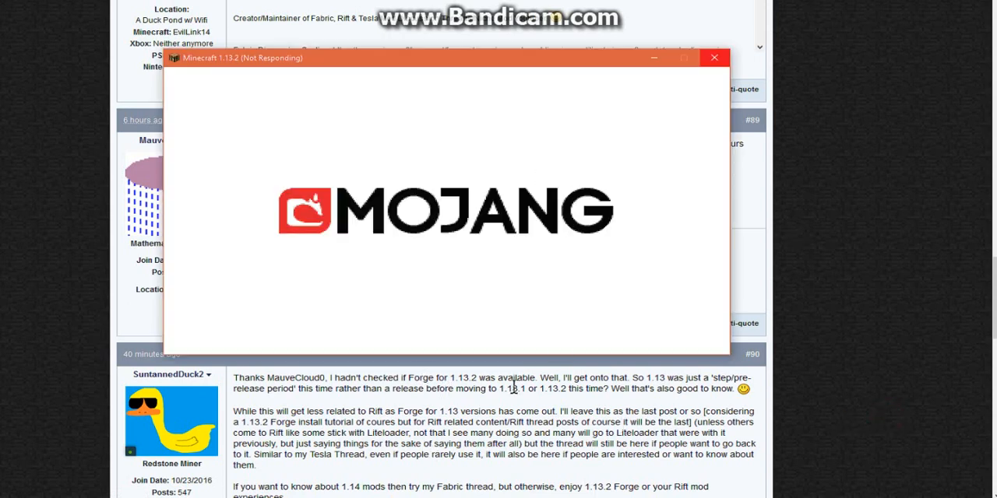
{"action": "mouse_move", "coordinate": [844, 357]}
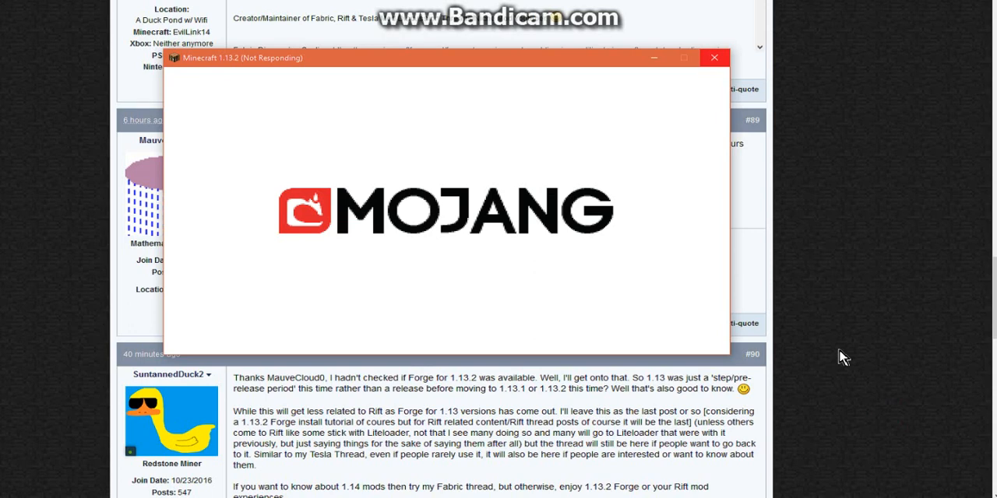
{"action": "mouse_move", "coordinate": [834, 360]}
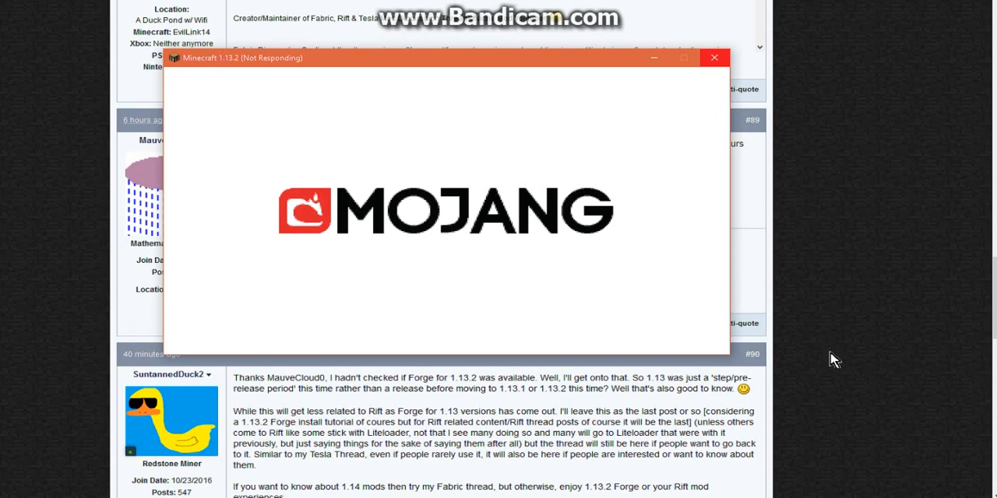
{"action": "mouse_move", "coordinate": [886, 234]}
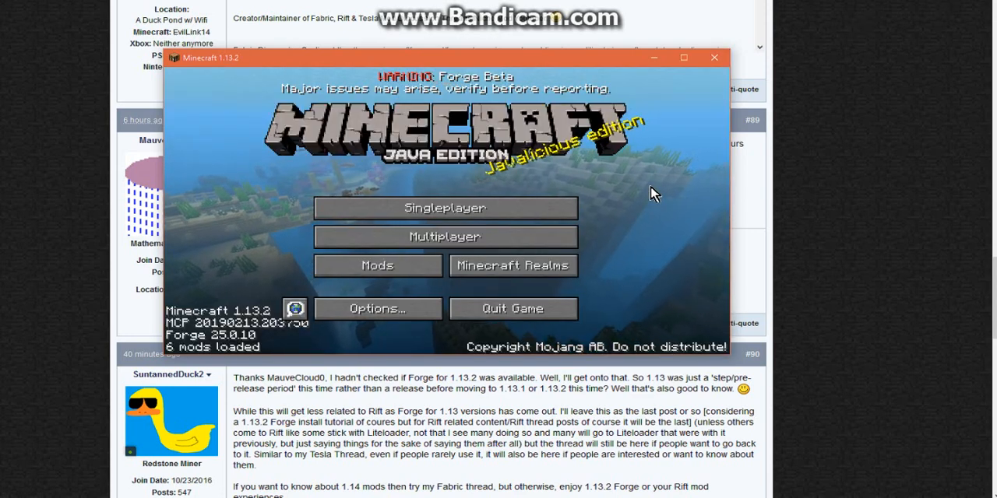
Bring up the Forge Mods list showing BiomeInfo, CC: Tweaked, Controlling, FenceJumper and Sit
{"action": "left_click", "coordinate": [682, 57]}
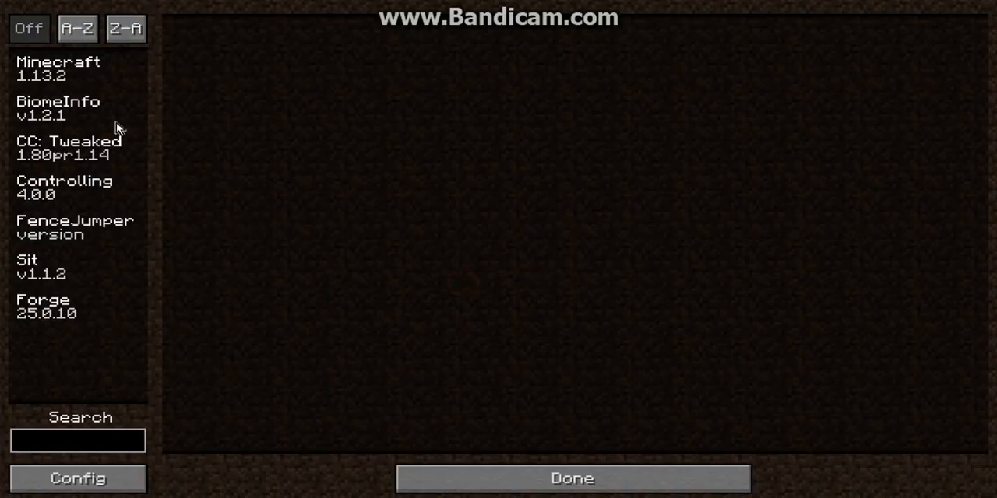
View mod details for CC: Tweaked, Sit, Forge and Minecraft, then return to the title screen
{"action": "left_click", "coordinate": [68, 148]}
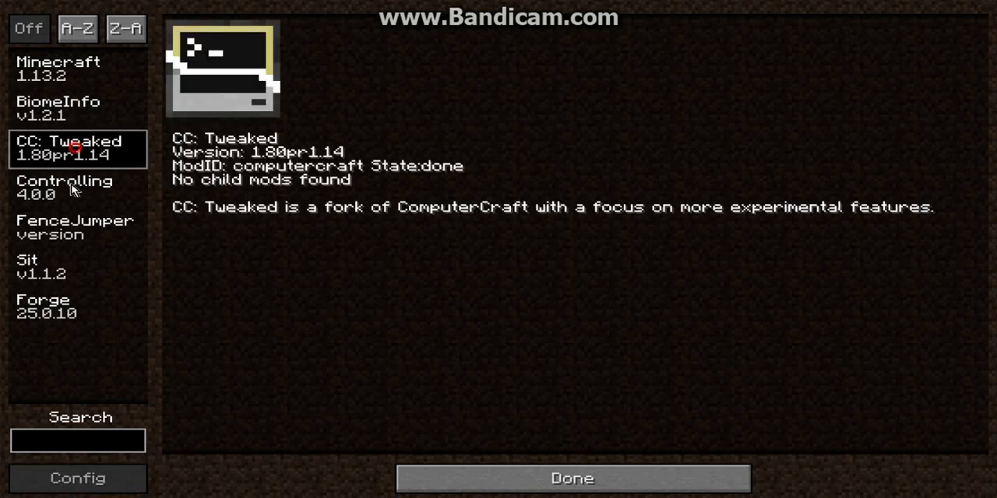
{"action": "left_click", "coordinate": [78, 268]}
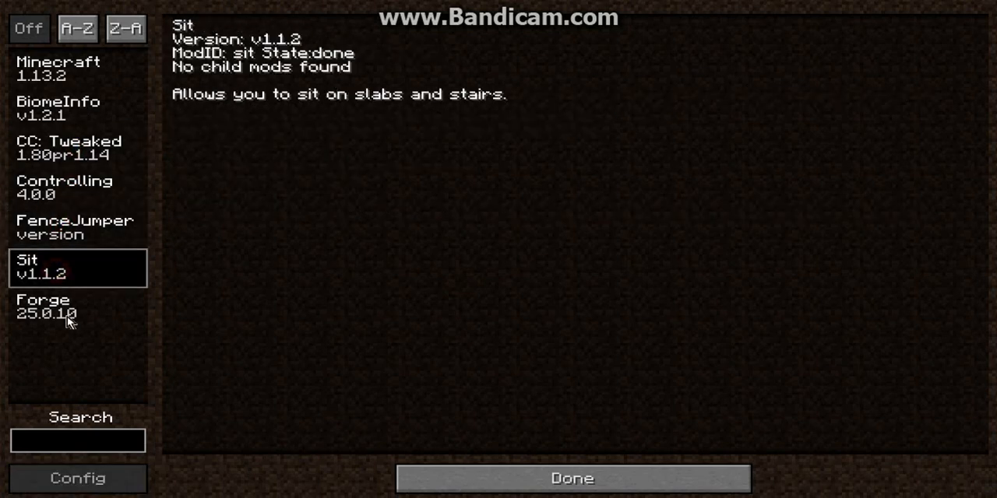
{"action": "left_click", "coordinate": [59, 69]}
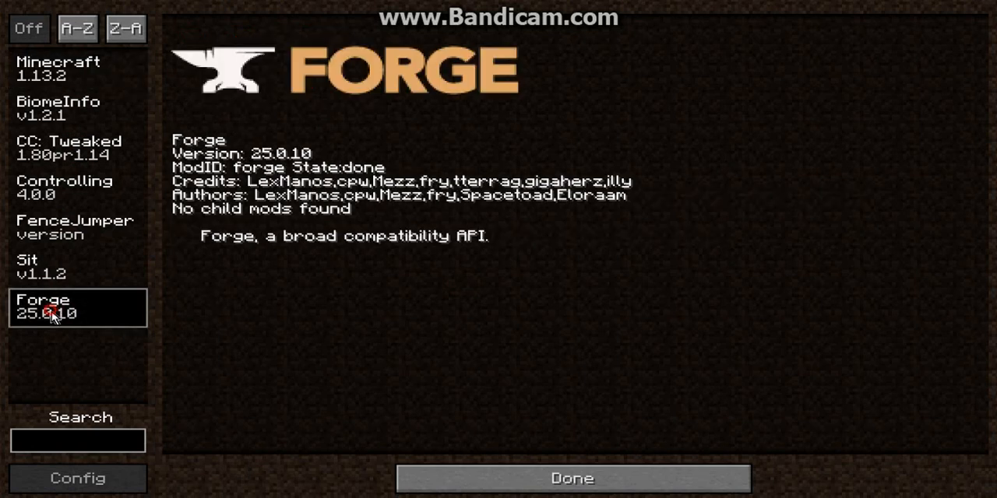
{"action": "left_click", "coordinate": [59, 69]}
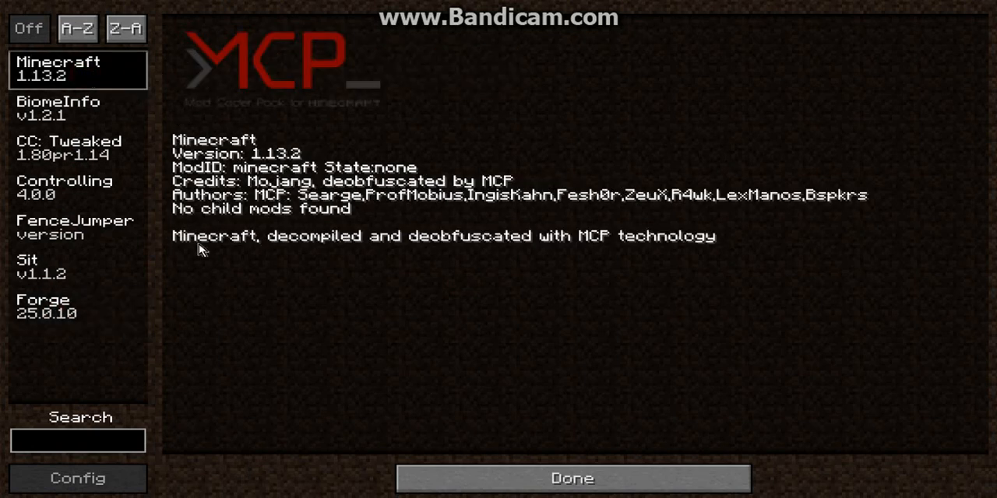
{"action": "left_click", "coordinate": [572, 478]}
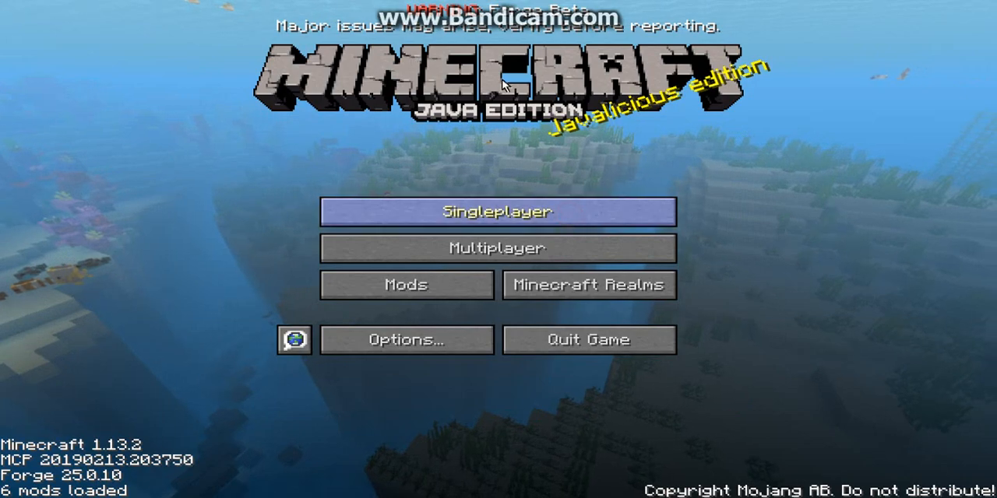
Create a new singleplayer world named '1.13.2 Forge Finally!!!!' and spawn on the grassy plain
{"action": "left_click", "coordinate": [498, 211]}
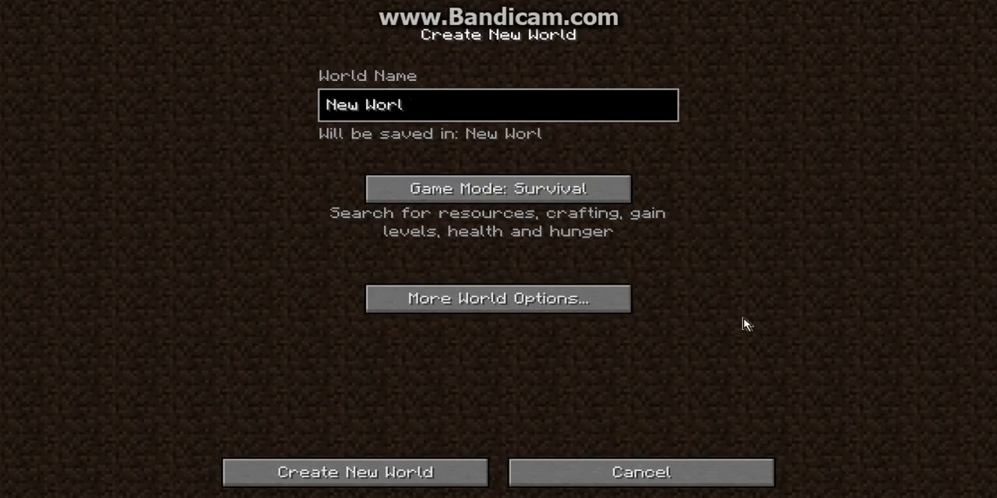
{"action": "type", "text": "1.13.2"}
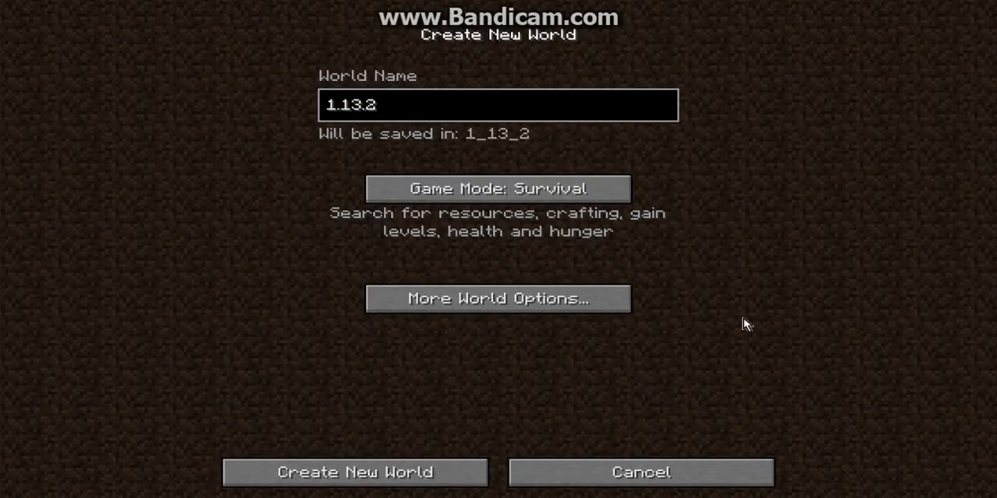
{"action": "type", "text": "Forge Finally!!!!"}
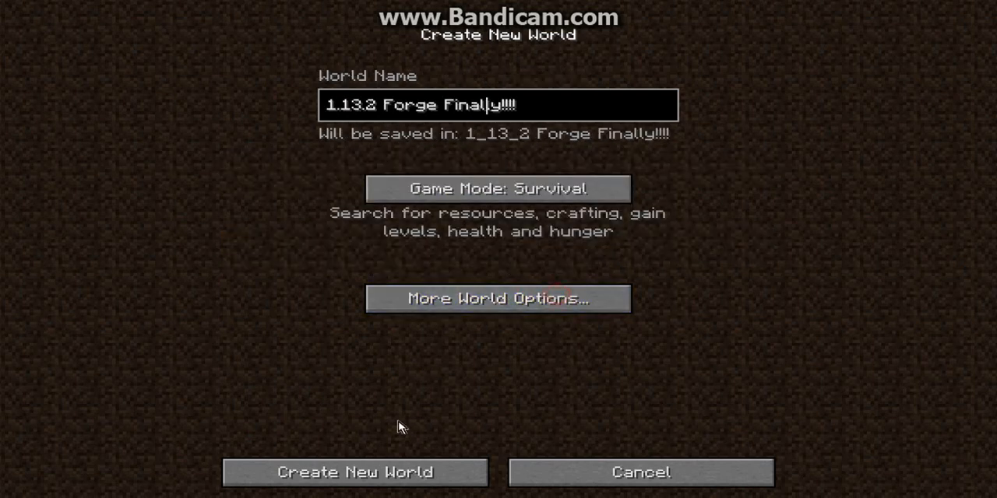
{"action": "left_click", "coordinate": [355, 472]}
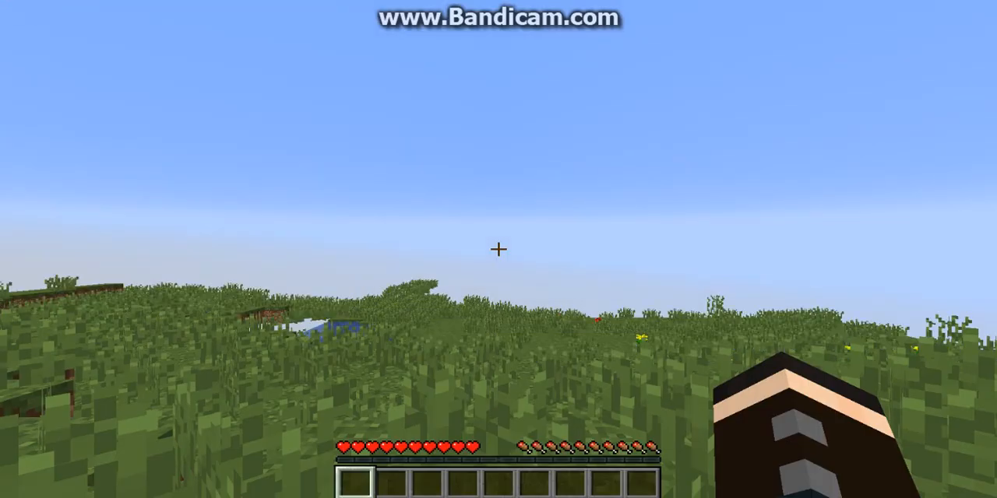
{"action": "key", "text": "e"}
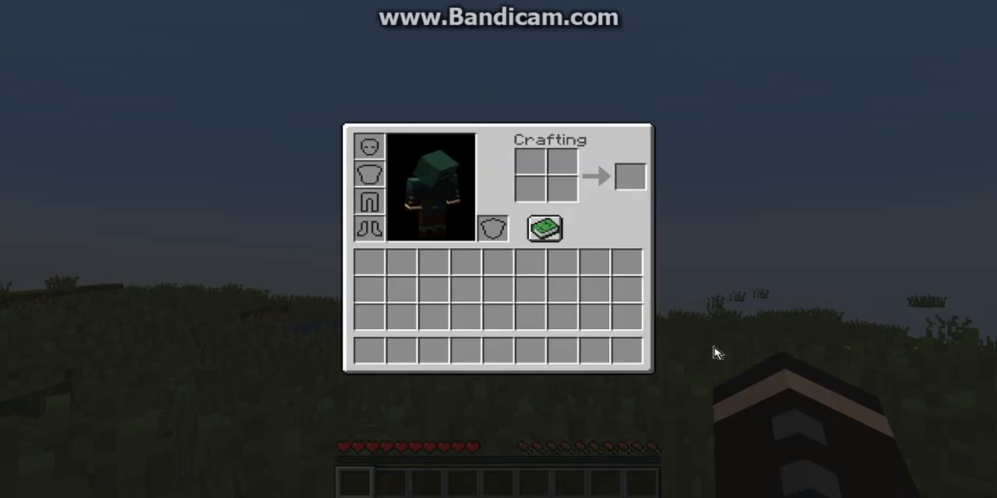
{"action": "key", "text": "Escape"}
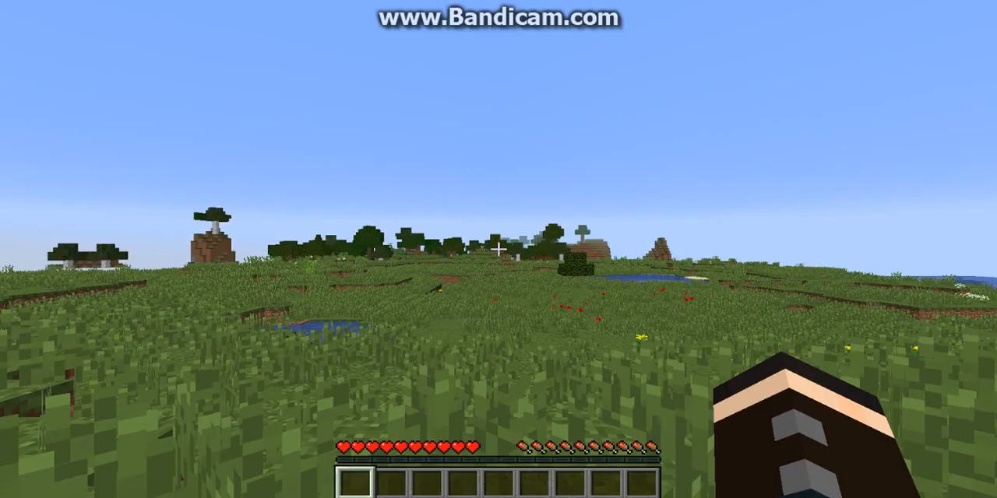
{"action": "key", "text": "e"}
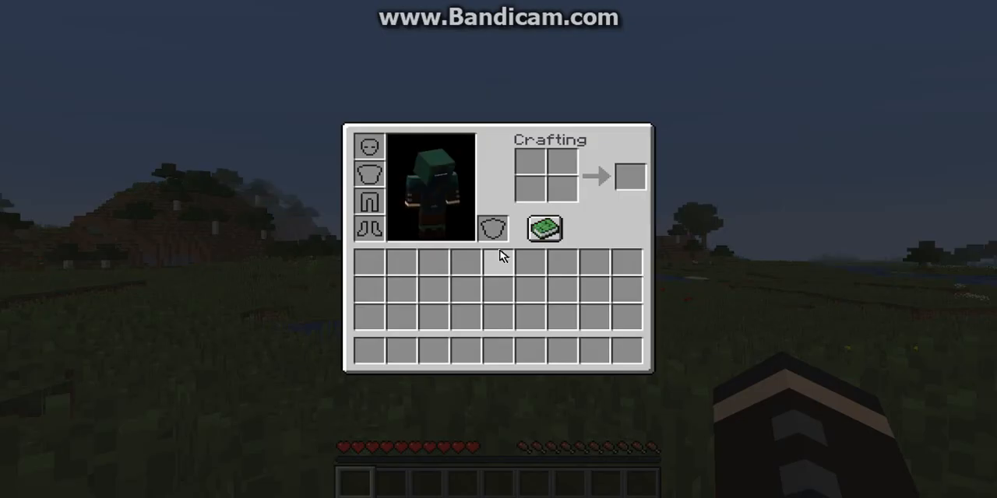
{"action": "mouse_move", "coordinate": [495, 260]}
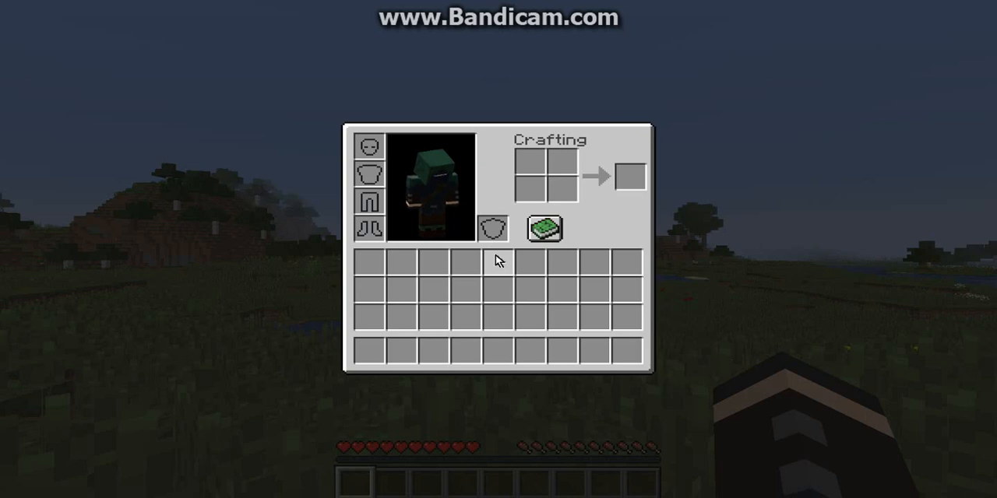
{"action": "key", "text": "Escape"}
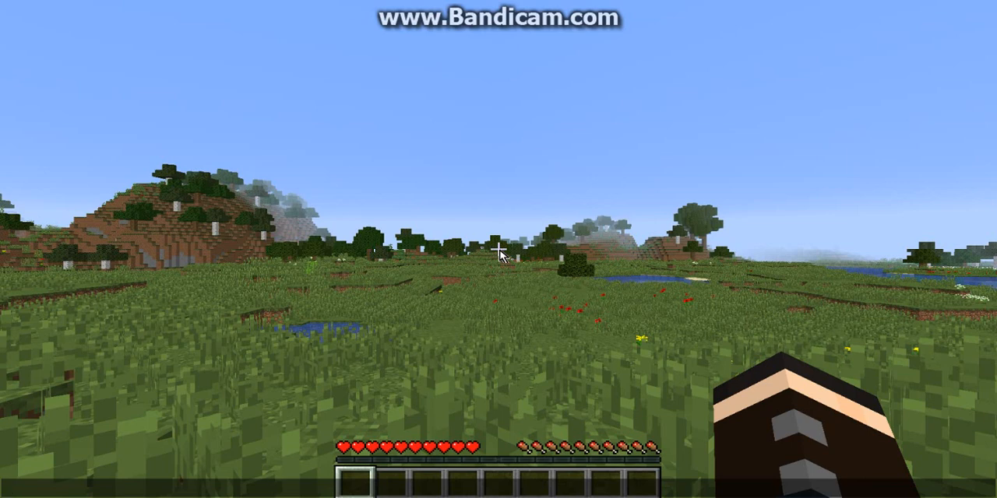
List the 7 enabled mod data packs and scroll through the resource pack selection
{"action": "type", "text": "datpack"}
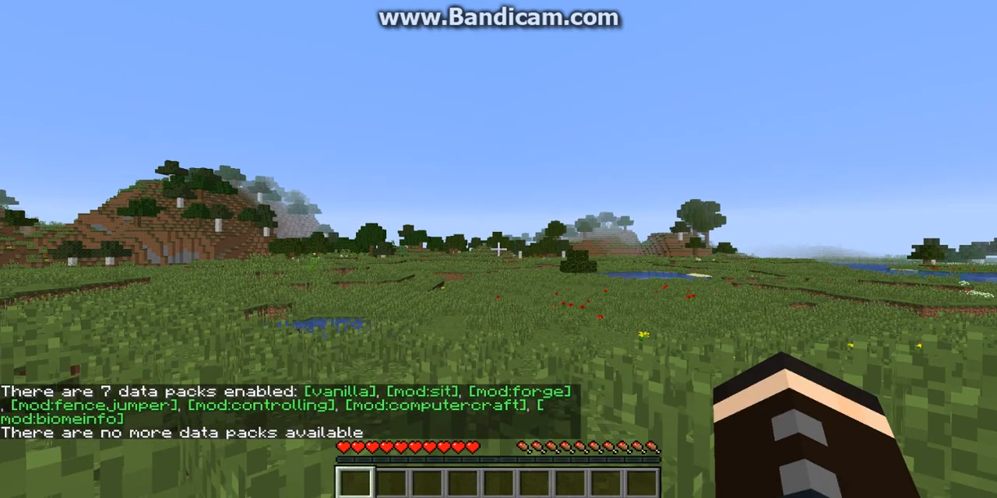
{"action": "key", "text": "Escape"}
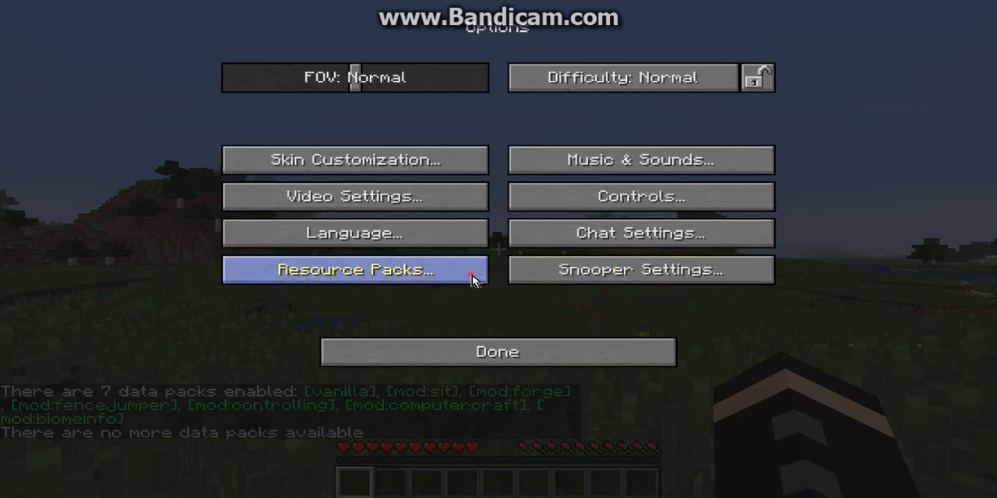
{"action": "left_click", "coordinate": [355, 269]}
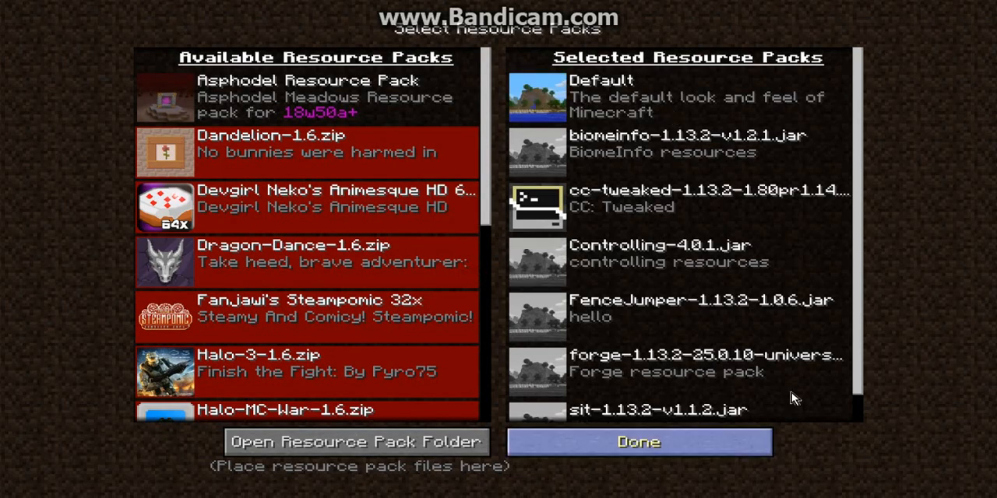
{"action": "scroll", "scroll_direction": "down", "scroll_amount": 3}
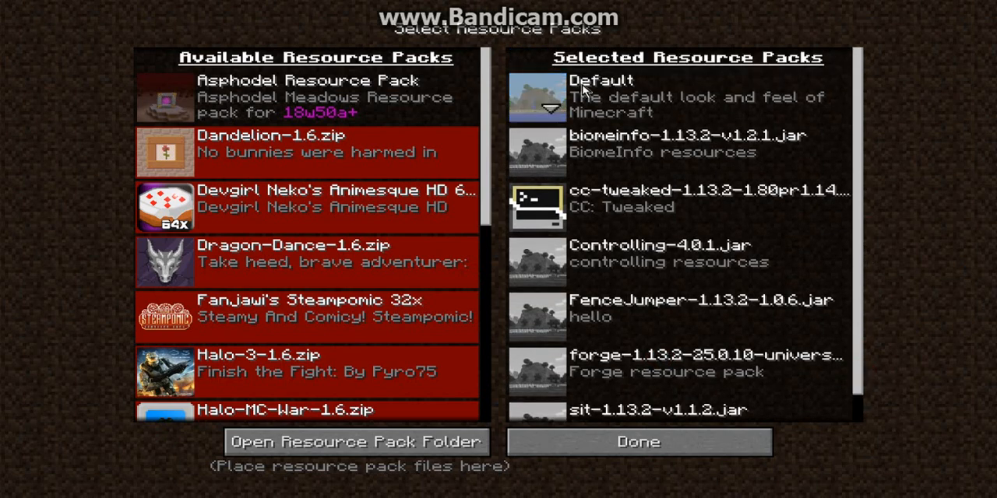
Leave Resource Packs and Options and resume playing in the world
{"action": "left_click", "coordinate": [639, 442]}
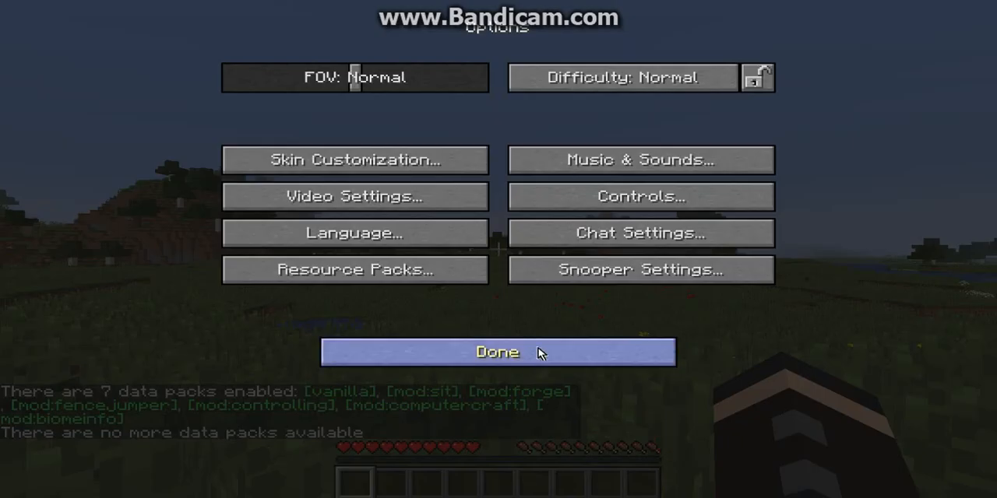
{"action": "left_click", "coordinate": [497, 352]}
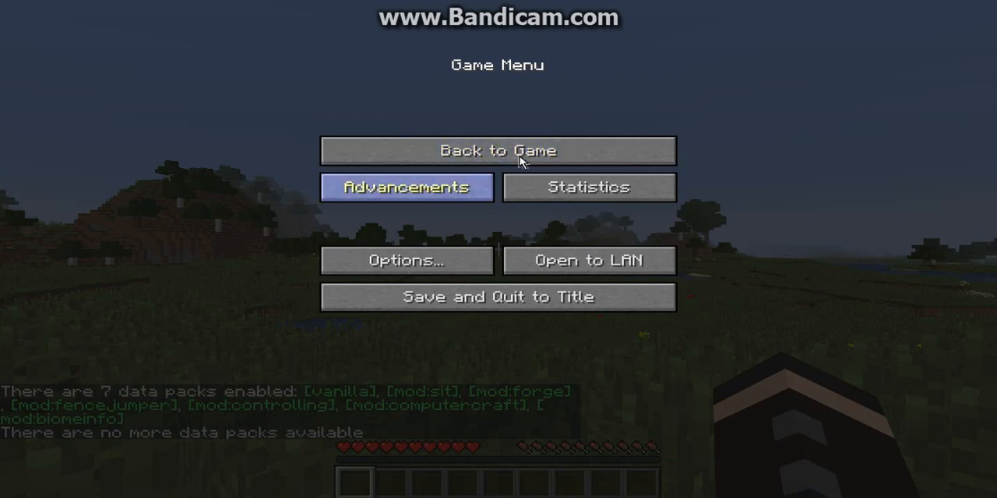
{"action": "mouse_move", "coordinate": [499, 149]}
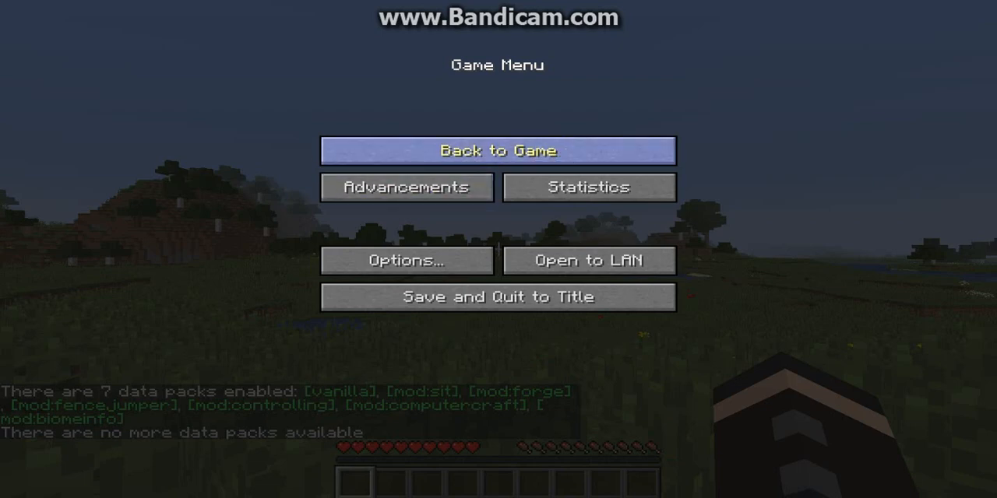
{"action": "left_click", "coordinate": [498, 150]}
{"action": "type", "text": "/gamemo"}
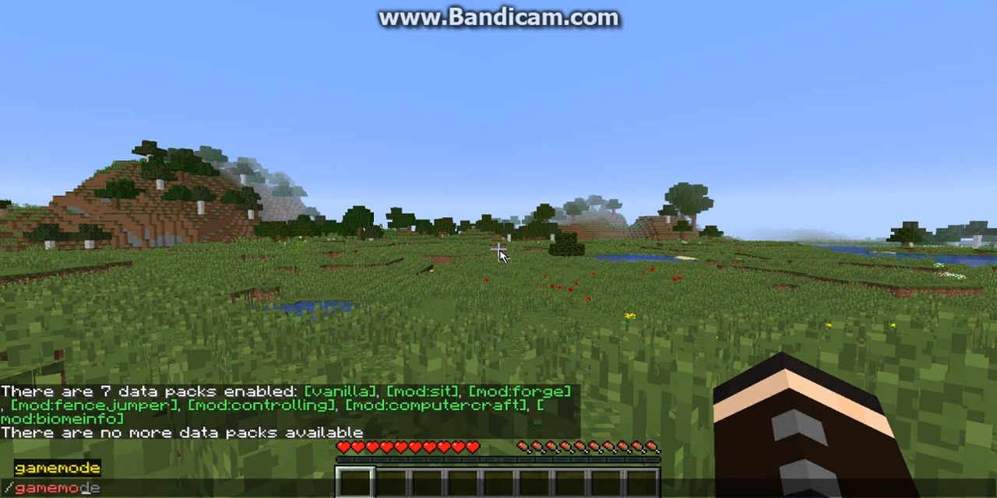
Run /gamemode creative, take ComputerCraft items into the hotbar and place a turtle on the grass
{"action": "key", "text": "e"}
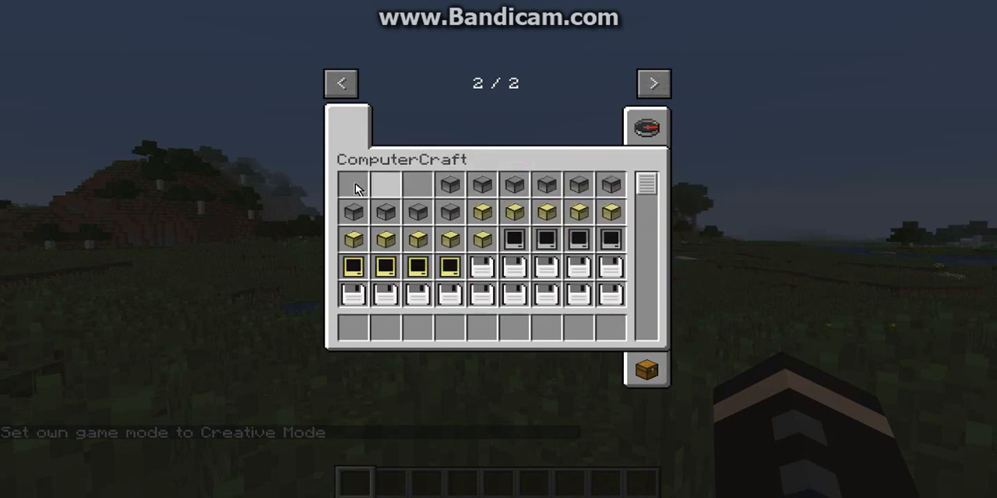
{"action": "mouse_move", "coordinate": [522, 196]}
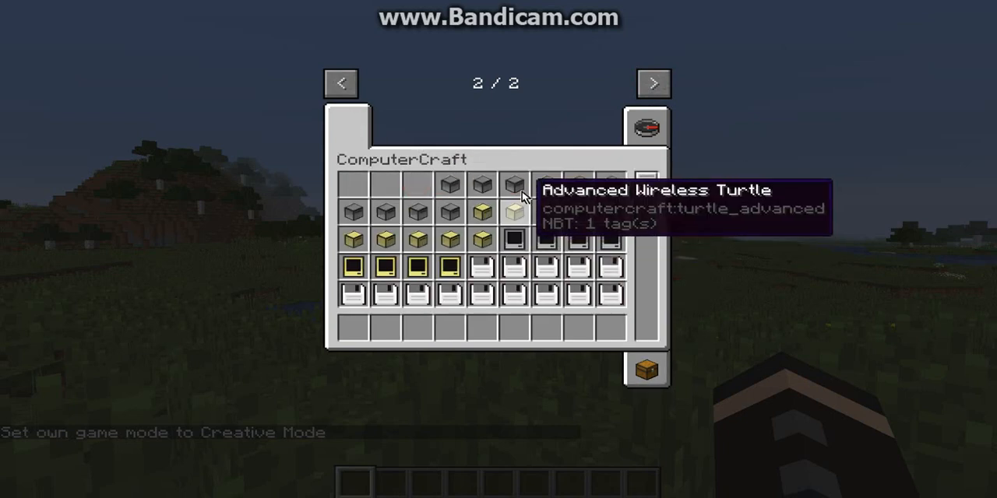
{"action": "scroll", "scroll_direction": "down", "scroll_amount": 3}
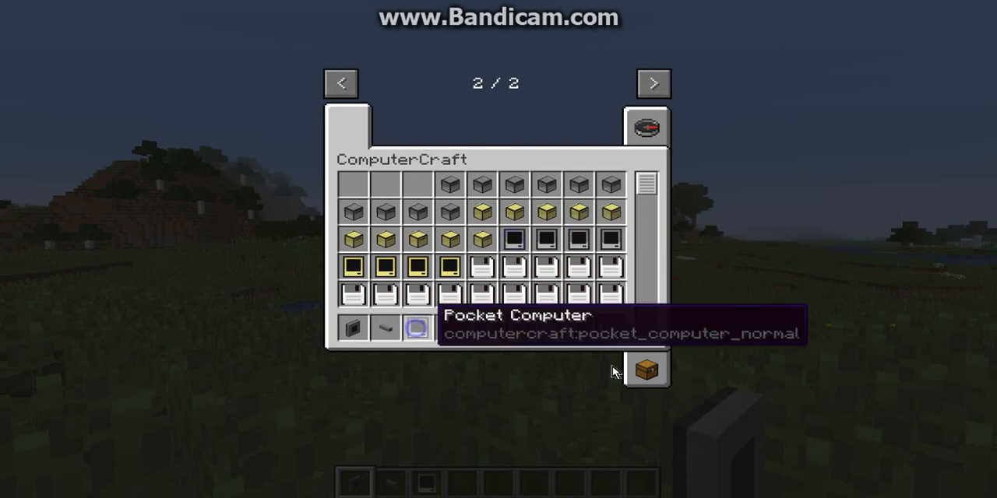
{"action": "key", "text": "Escape"}
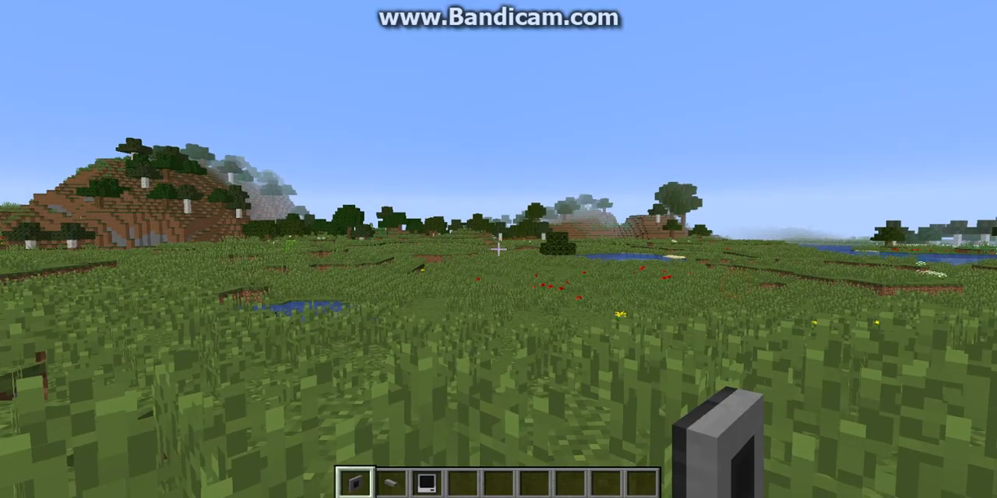
{"action": "key", "text": "e"}
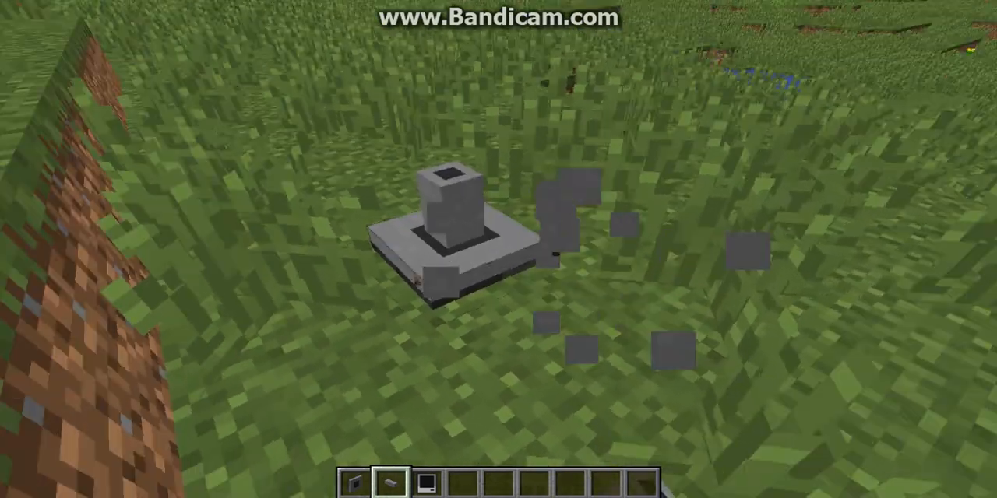
Use the Pocket Computer, close the launcher's Game Crash dialog and reload the world
{"action": "key", "text": "e"}
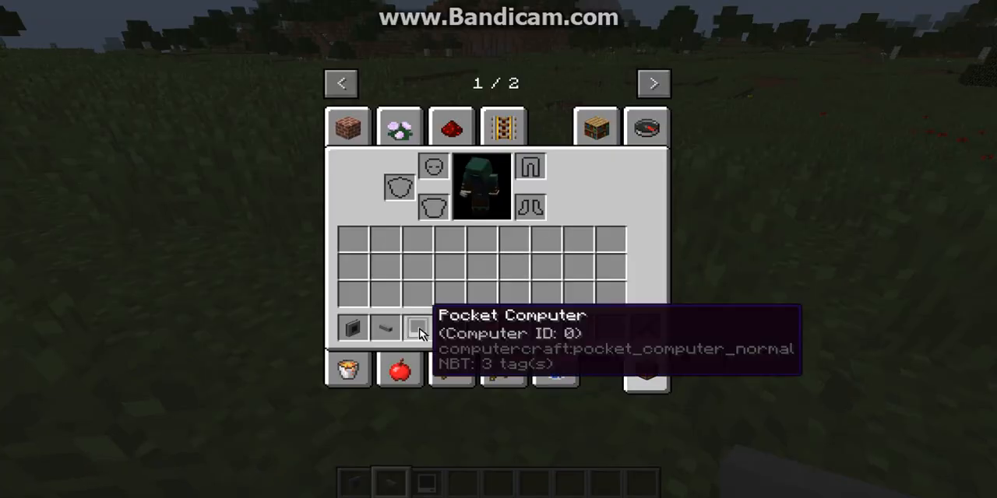
{"action": "key", "text": "Escape"}
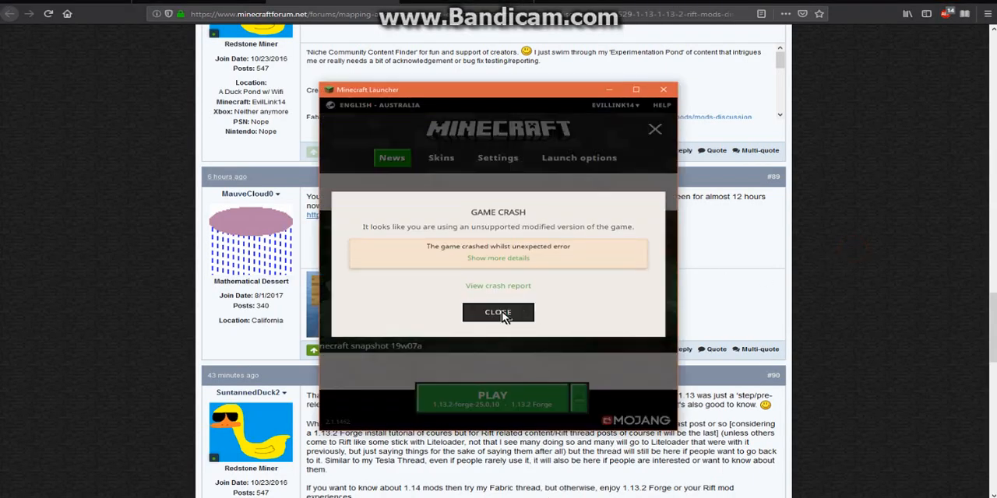
{"action": "left_click", "coordinate": [498, 311]}
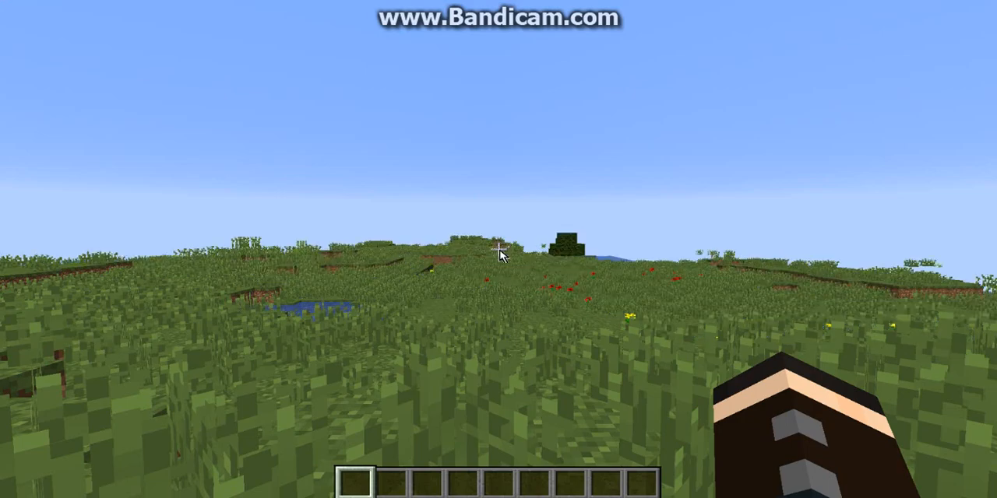
Scroll through the movement, gameplay and inventory key bindings in Controls, then leave the options
{"action": "key", "text": "e"}
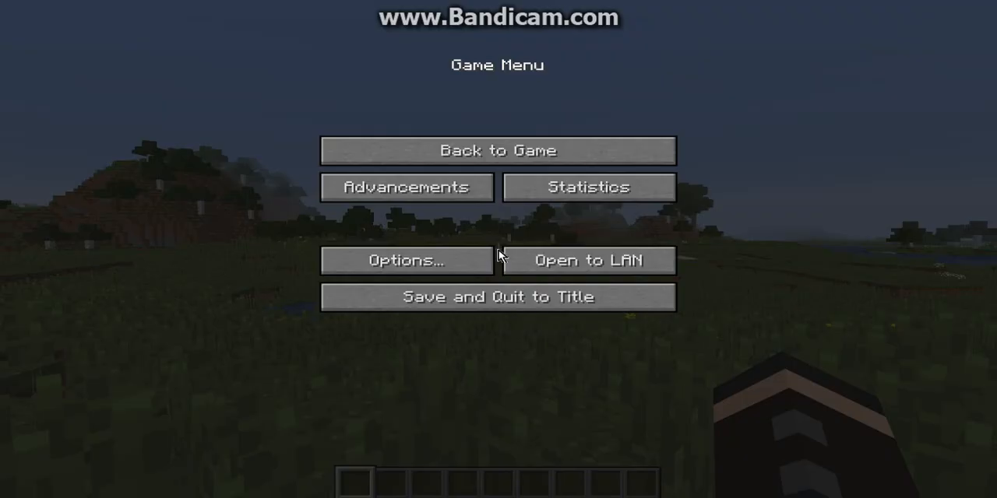
{"action": "left_click", "coordinate": [405, 260]}
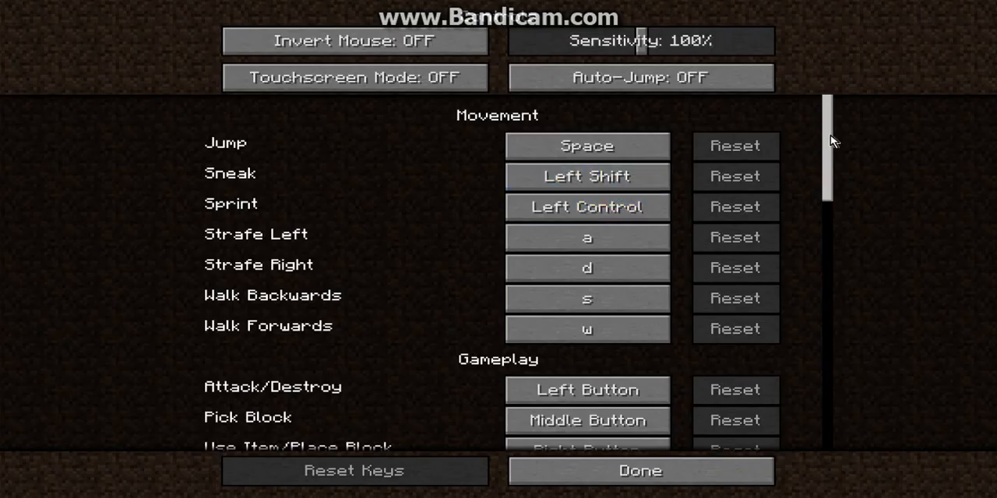
{"action": "scroll", "scroll_direction": "down", "scroll_amount": 3}
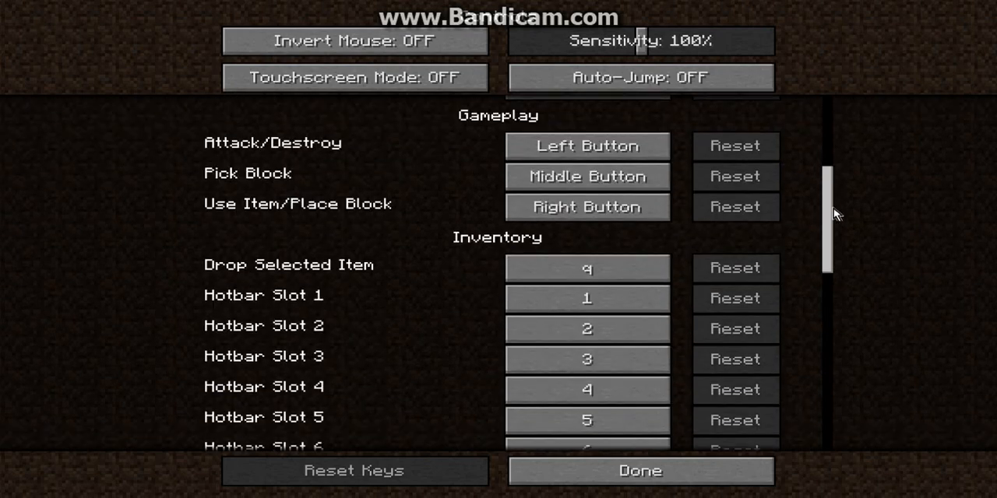
{"action": "scroll", "scroll_direction": "down", "scroll_amount": 3}
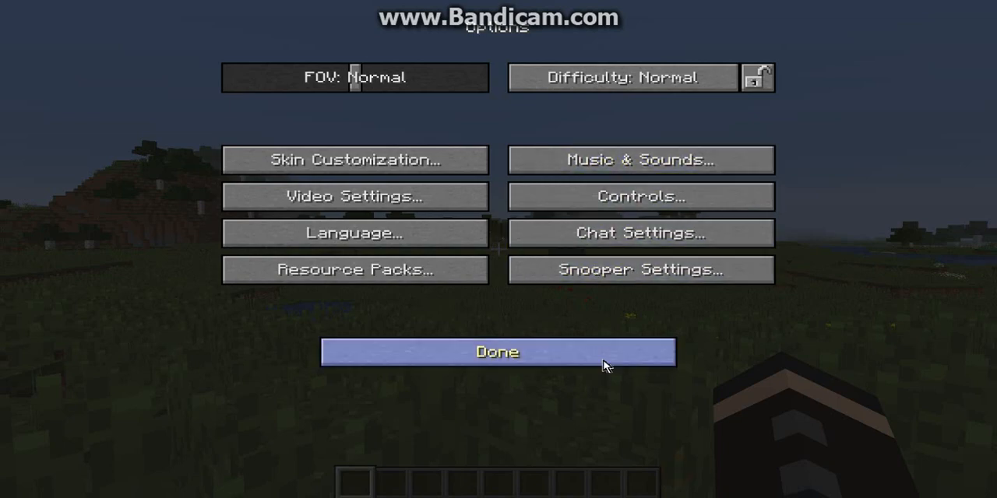
{"action": "left_click", "coordinate": [497, 352]}
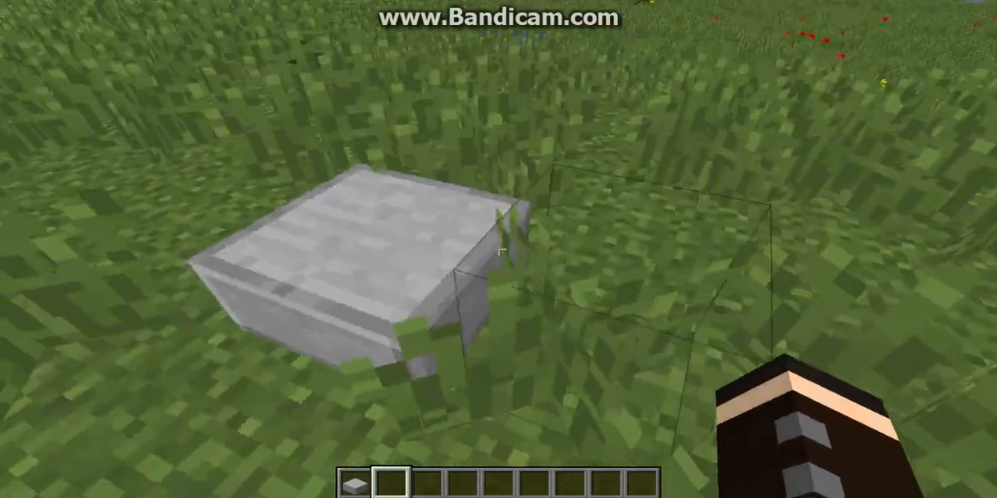
Recheck the selected resource packs, then search 'fe' in the creative inventory and place a fence
{"action": "key", "text": "e"}
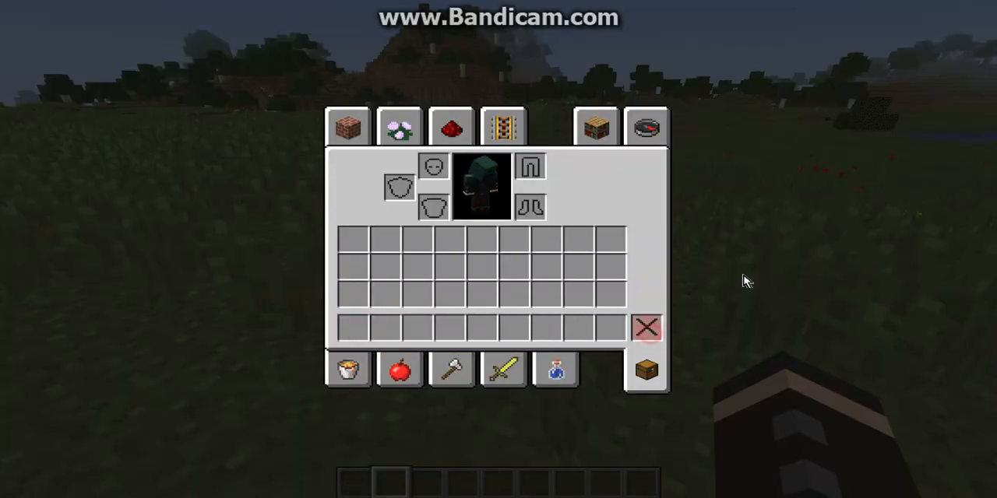
{"action": "key", "text": "Escape"}
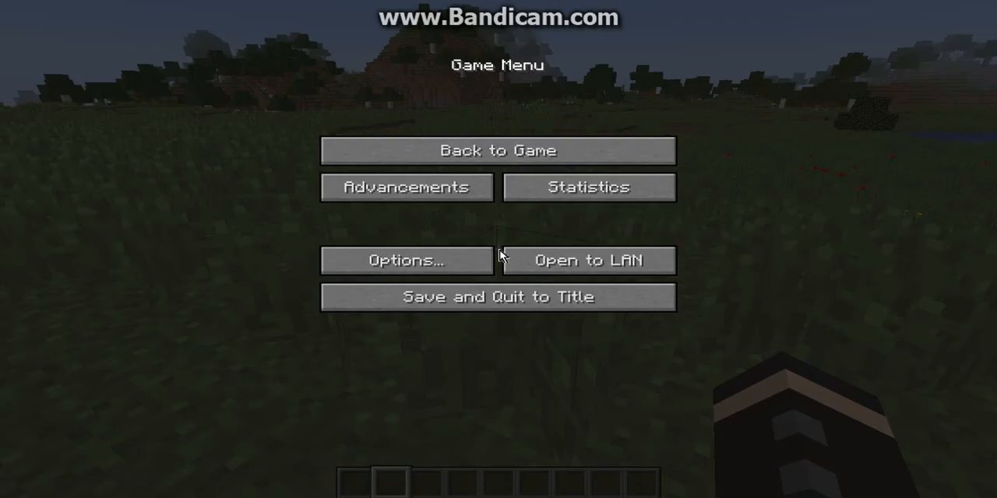
{"action": "left_click", "coordinate": [405, 260]}
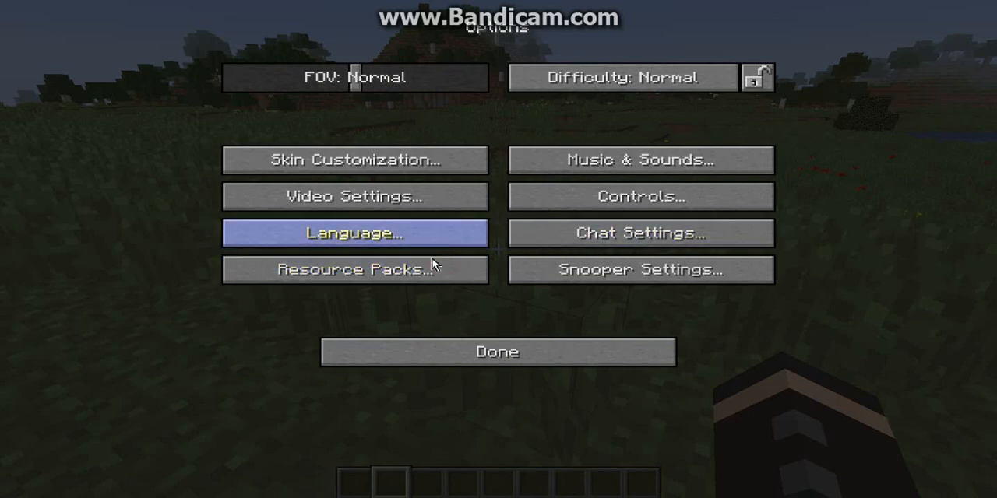
{"action": "left_click", "coordinate": [353, 269]}
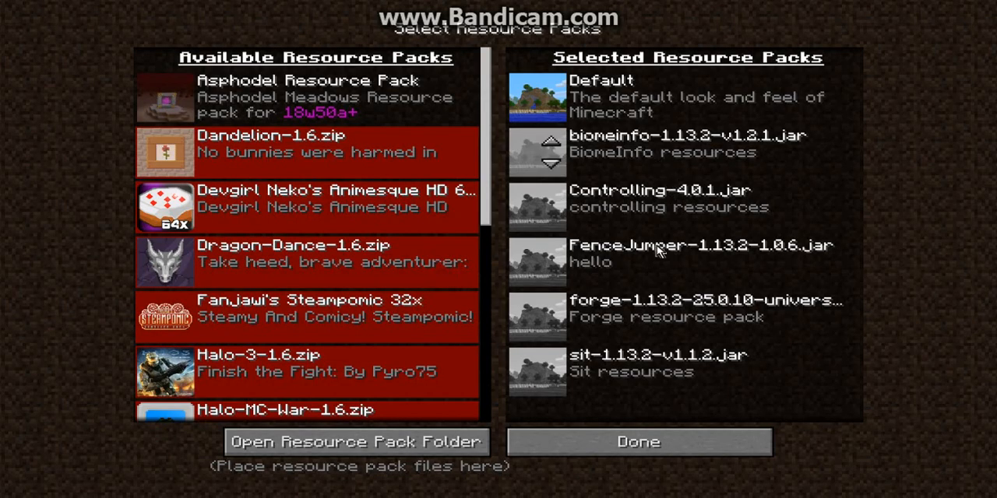
{"action": "left_click", "coordinate": [638, 442]}
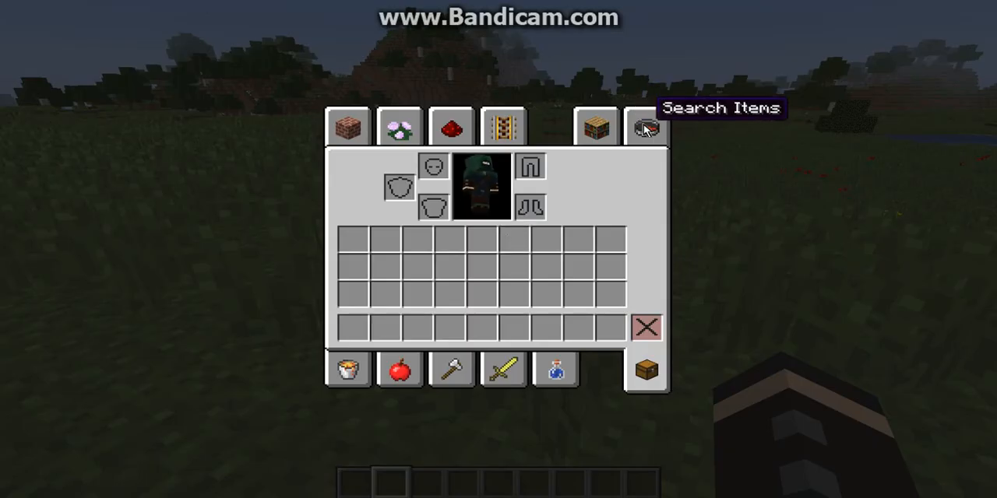
{"action": "type", "text": "fe"}
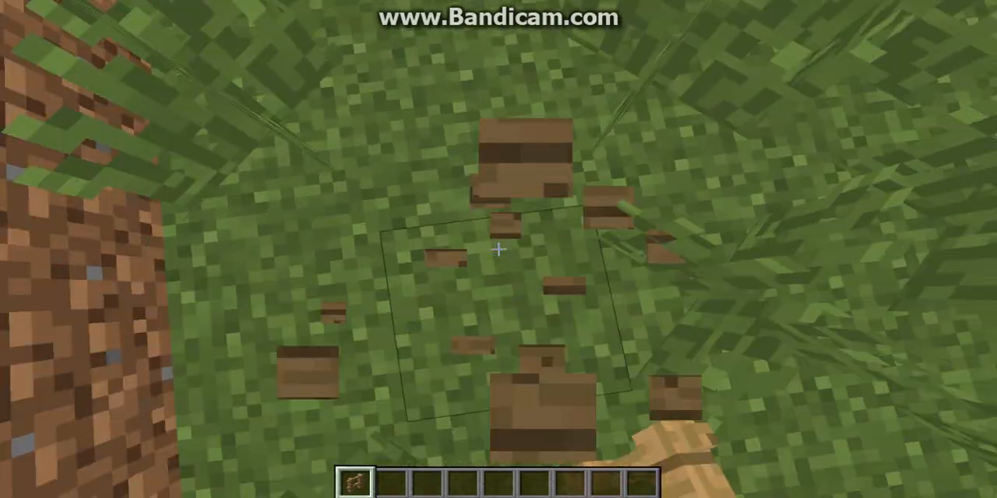
Show the F3 debug overlay reading 1.13.2 / Forge 25.0.10, then pause to the game menu
{"action": "key", "text": "e"}
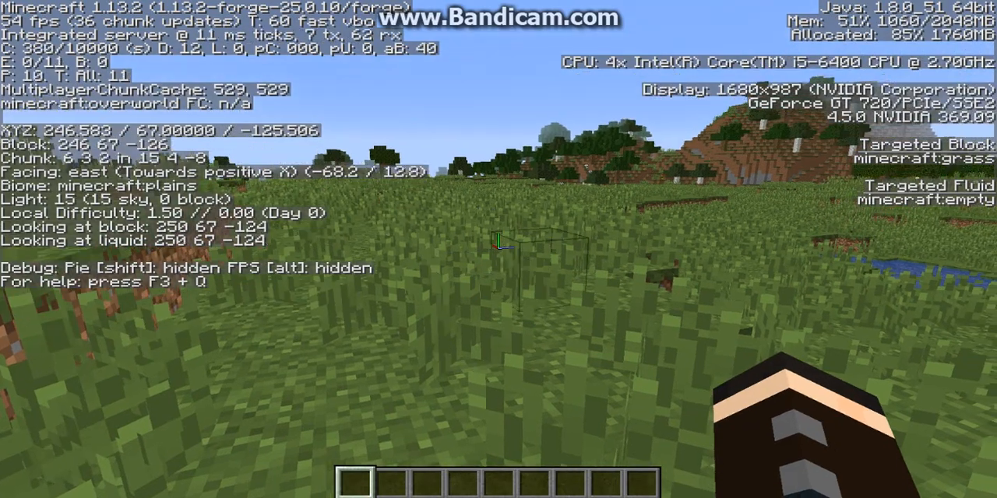
{"action": "key", "text": "Escape"}
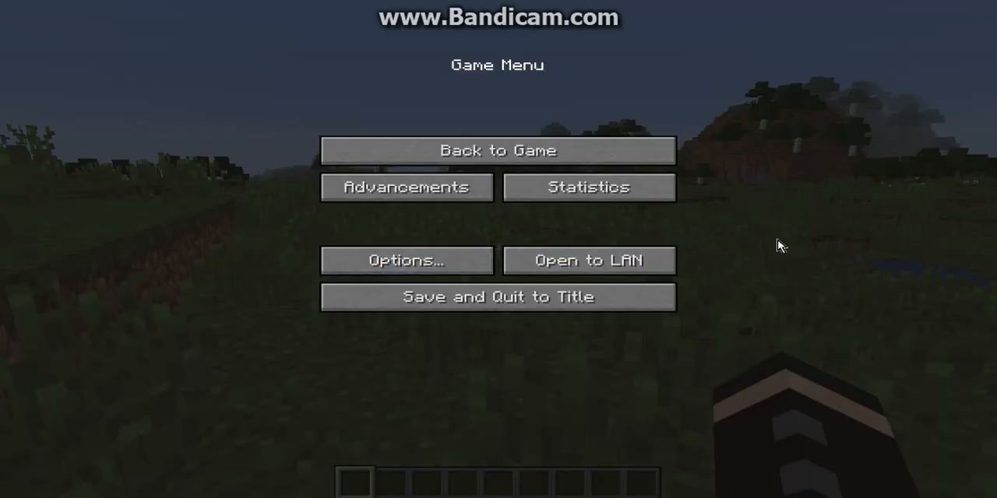